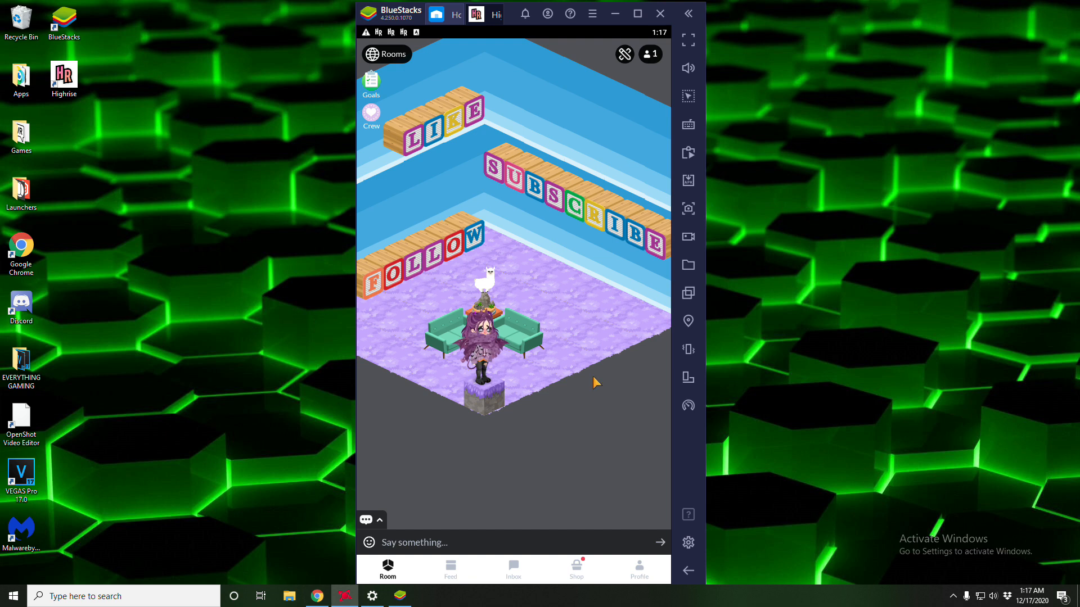
# Bring the browser forward to show the Highrise channel's YouTube home page
pyautogui.click(316, 596)
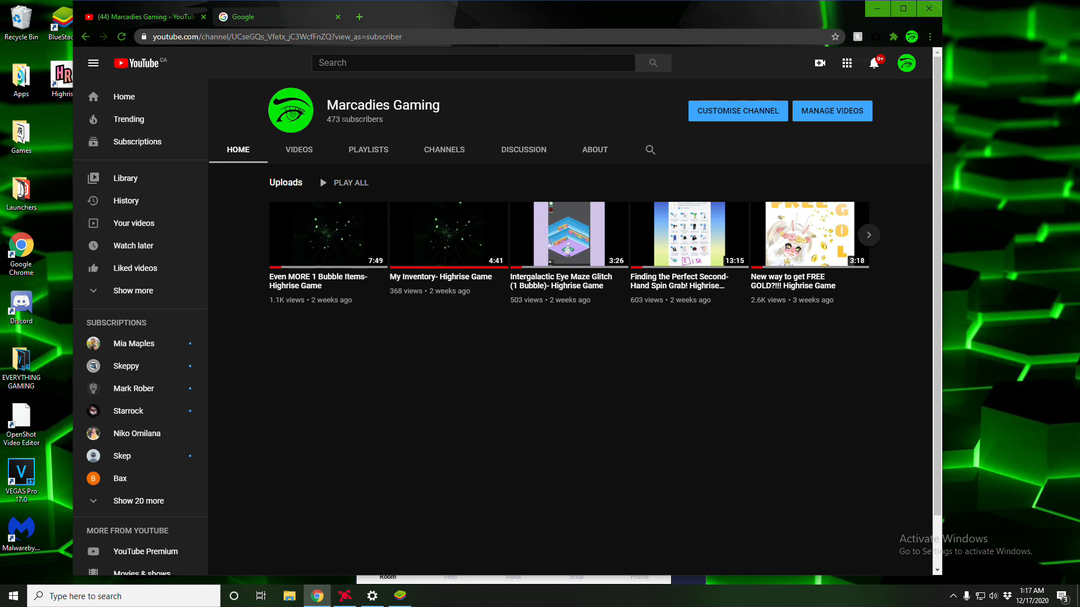
pyautogui.moveTo(200, 470)
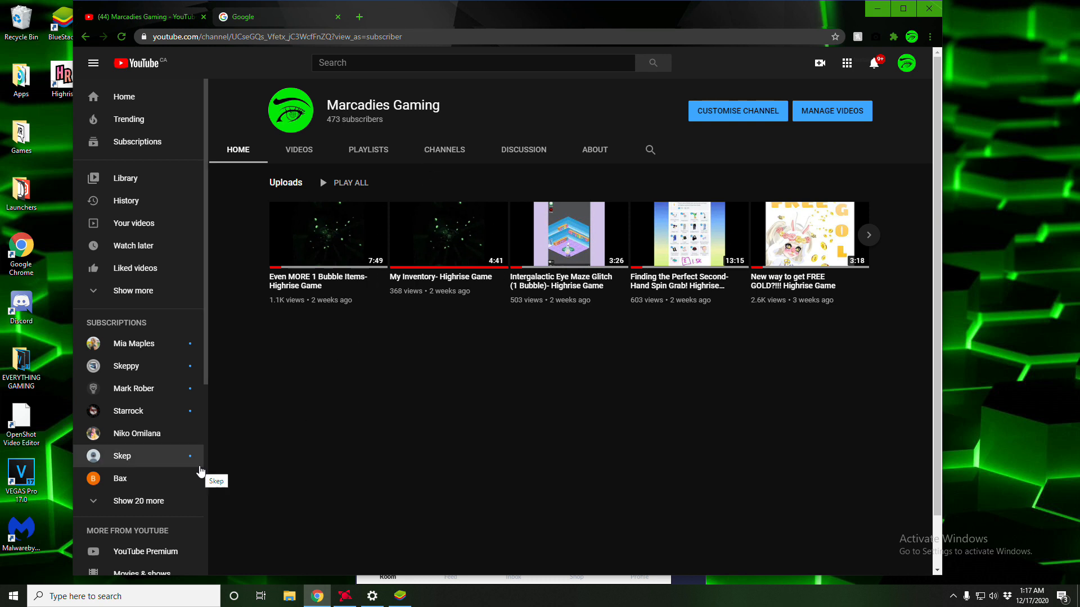
pyautogui.moveTo(227, 461)
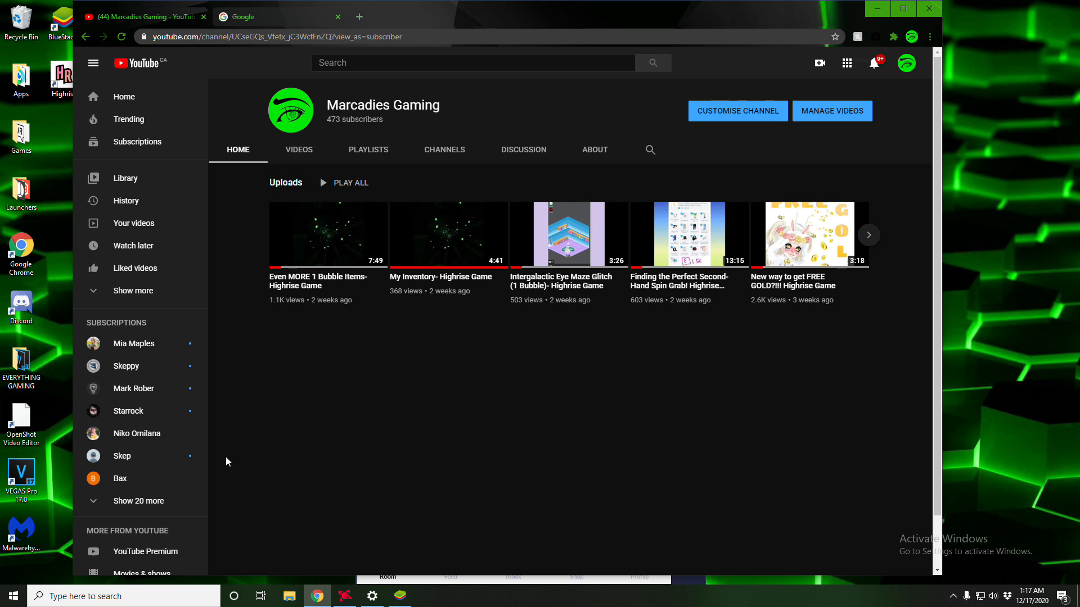
pyautogui.moveTo(299, 466)
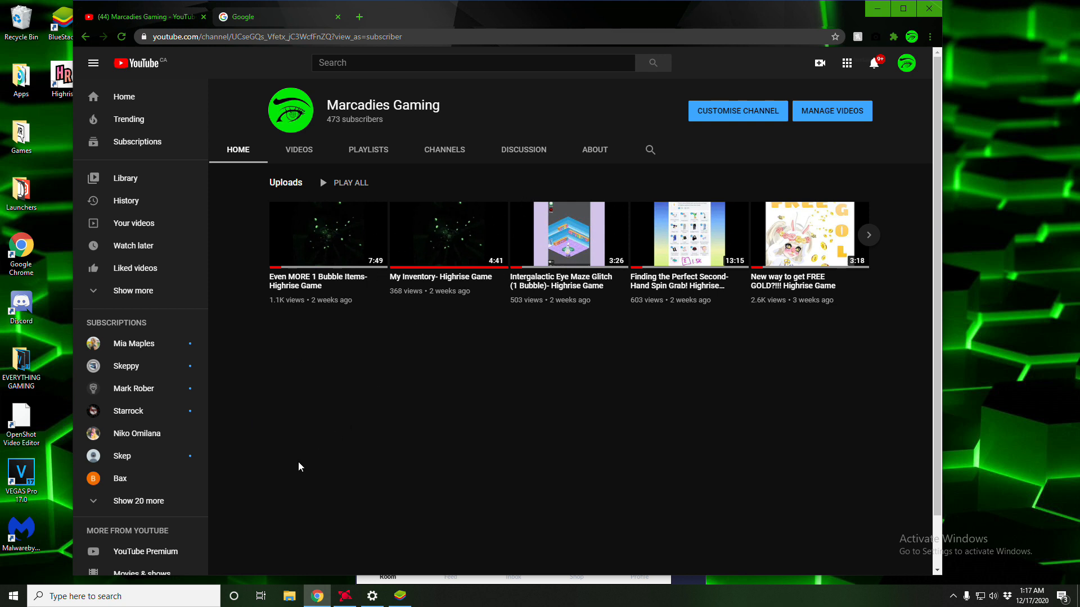
pyautogui.moveTo(272, 435)
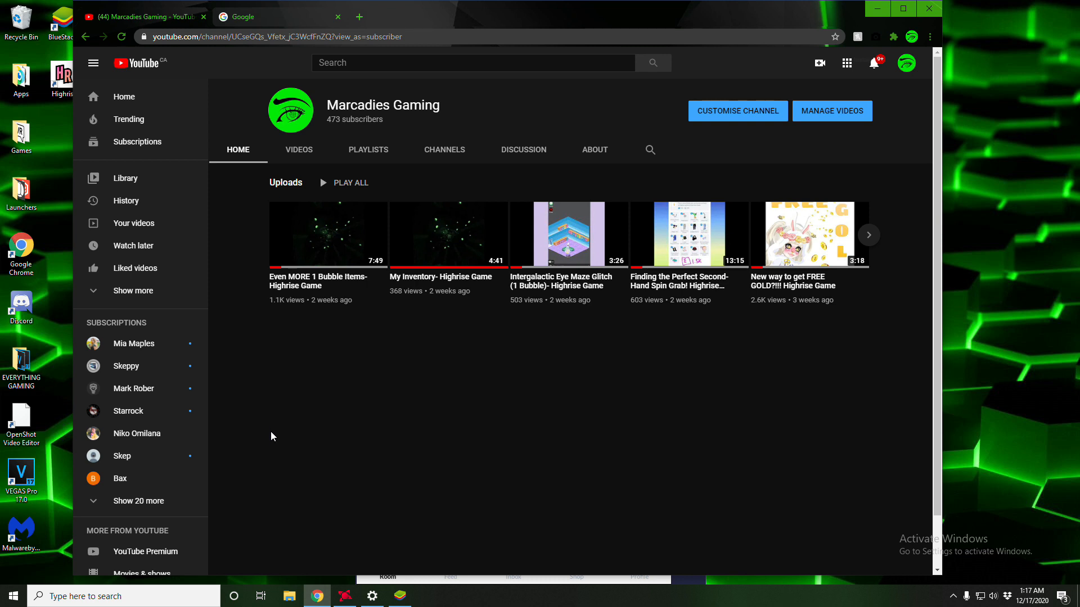
pyautogui.moveTo(289, 396)
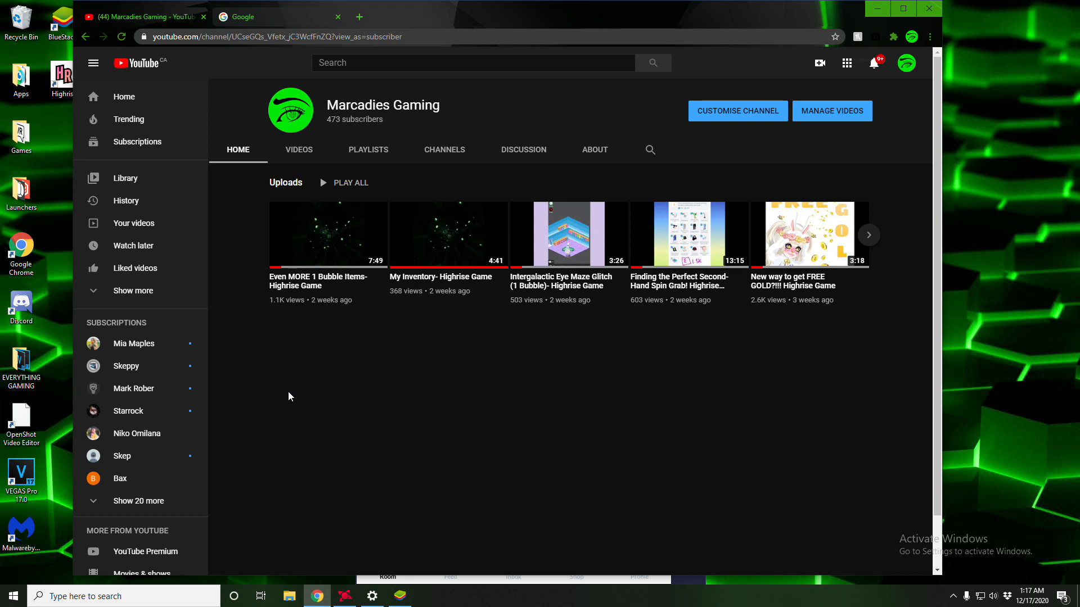
pyautogui.moveTo(312, 413)
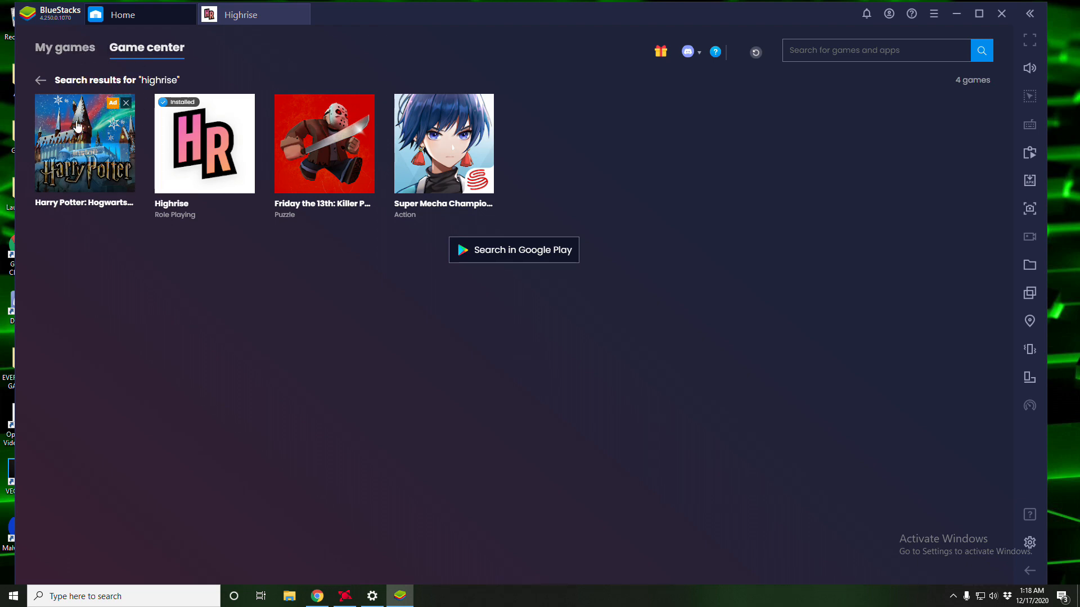
# Leave the highrise search results for the Game center home and browse its recommended games
pyautogui.click(41, 79)
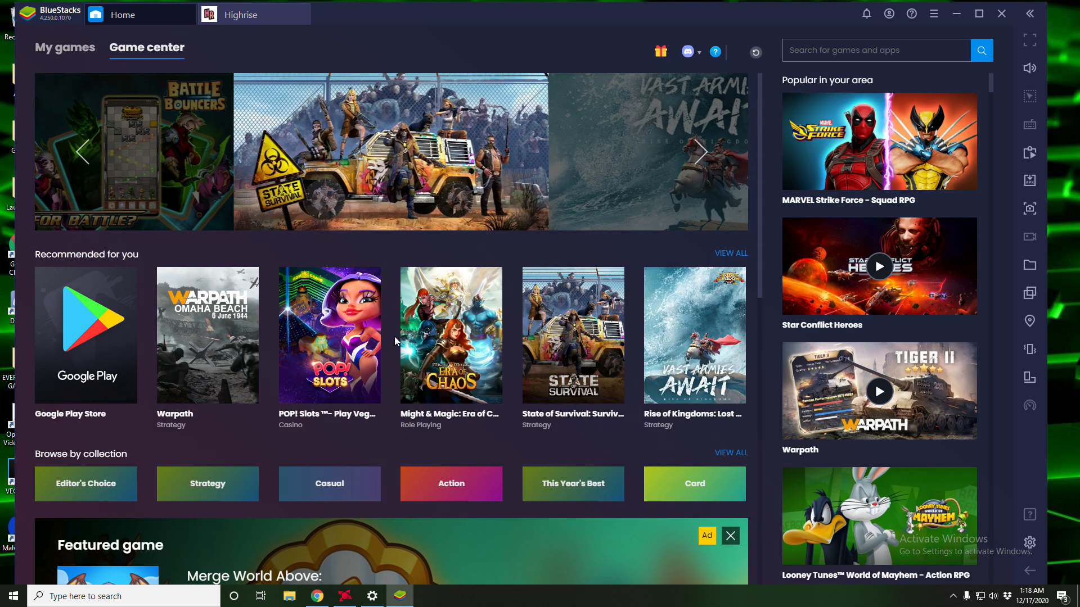
pyautogui.scroll(-3)
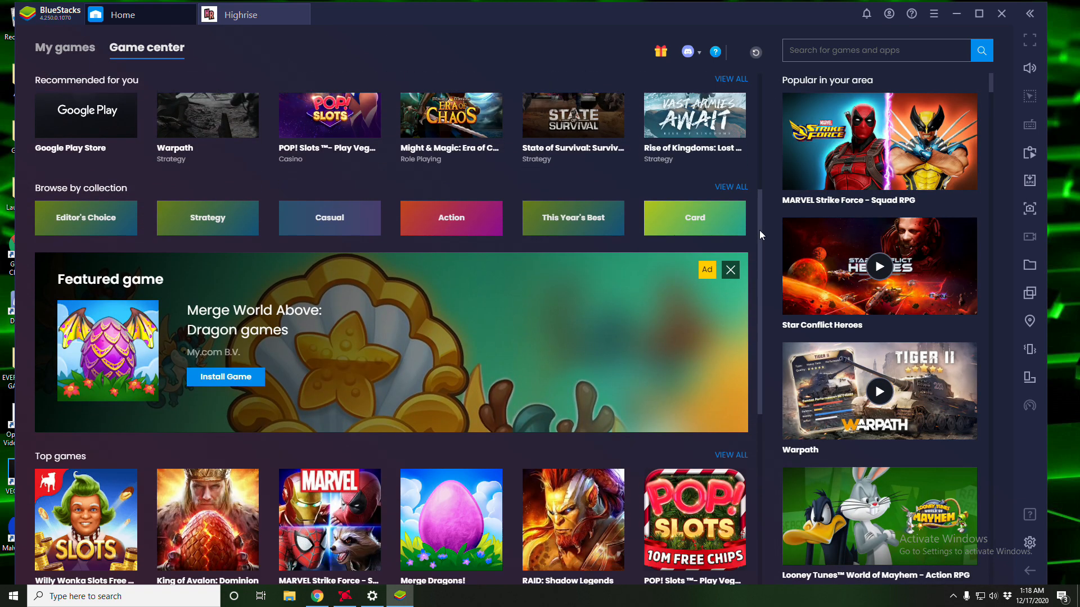
pyautogui.scroll(-3)
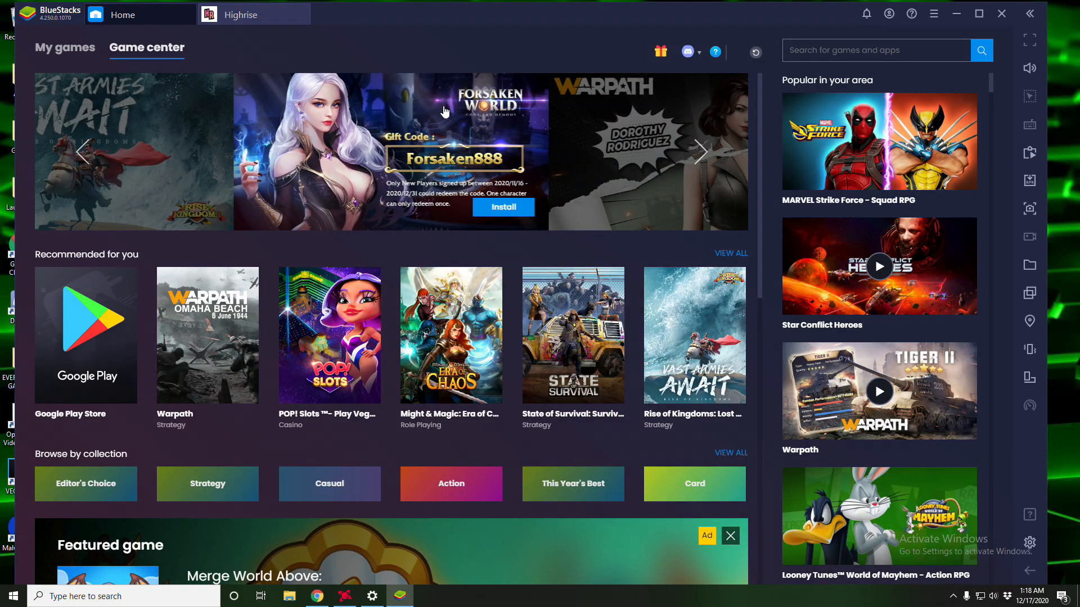
pyautogui.moveTo(463, 118)
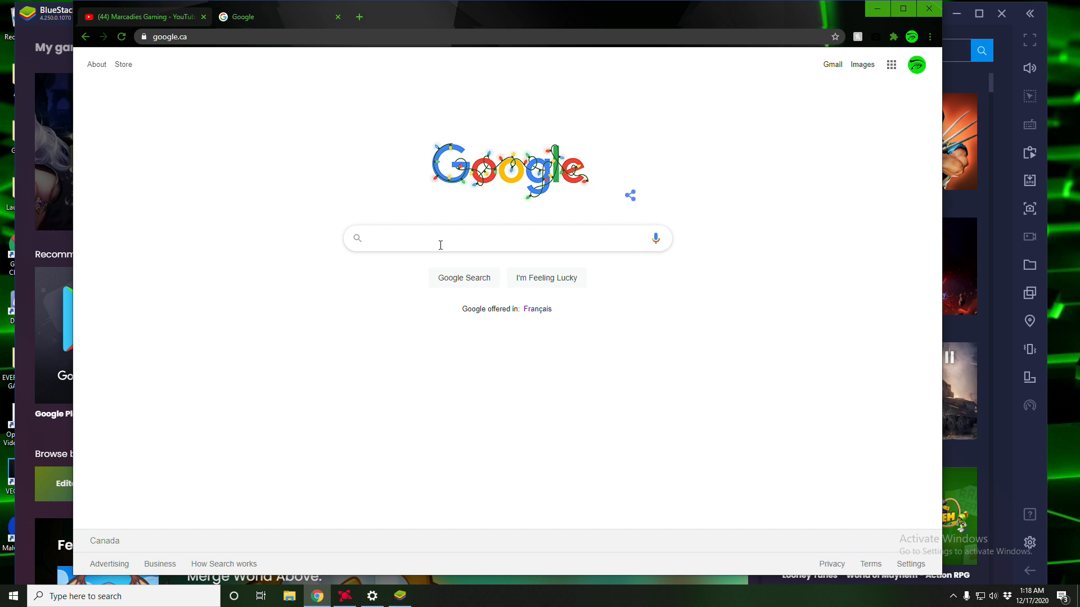
# Search Google for 'bluestacks download' and reach the official BlueStacks 4 download page
pyautogui.write('bluestacks download')
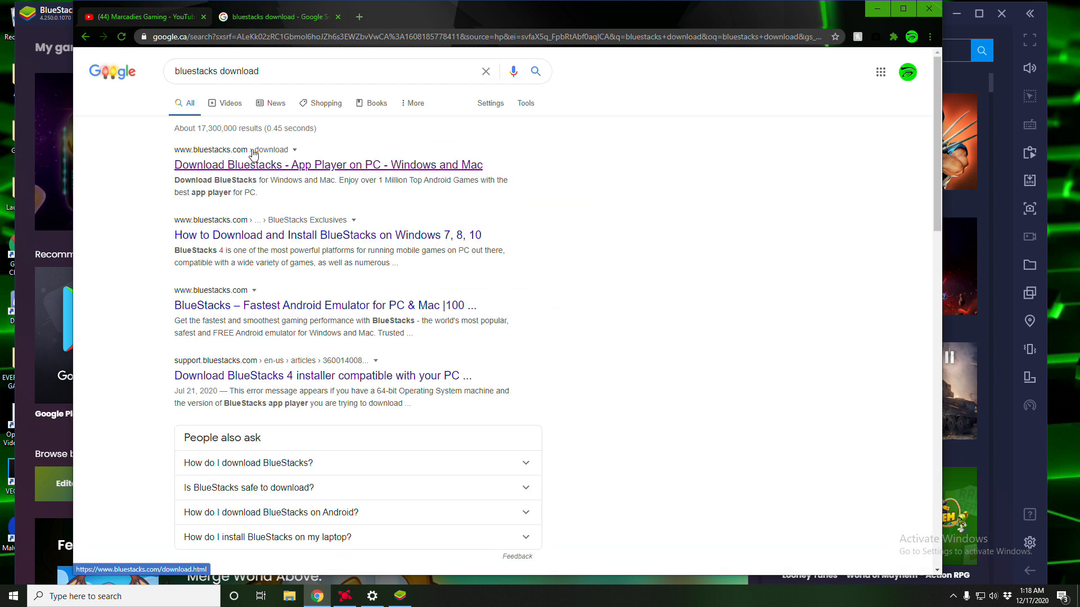
pyautogui.click(327, 165)
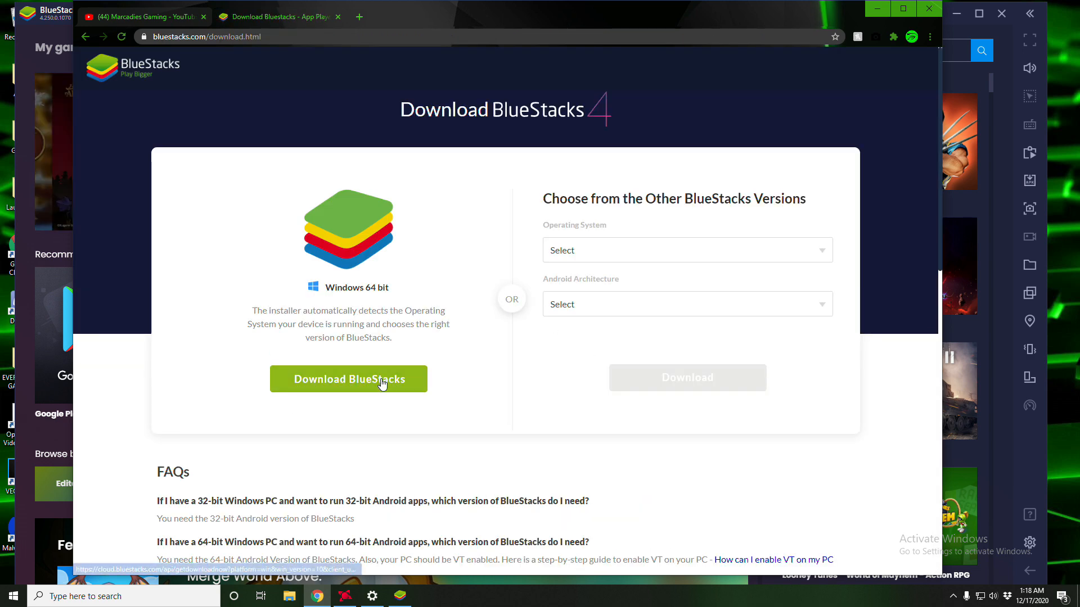
pyautogui.click(344, 596)
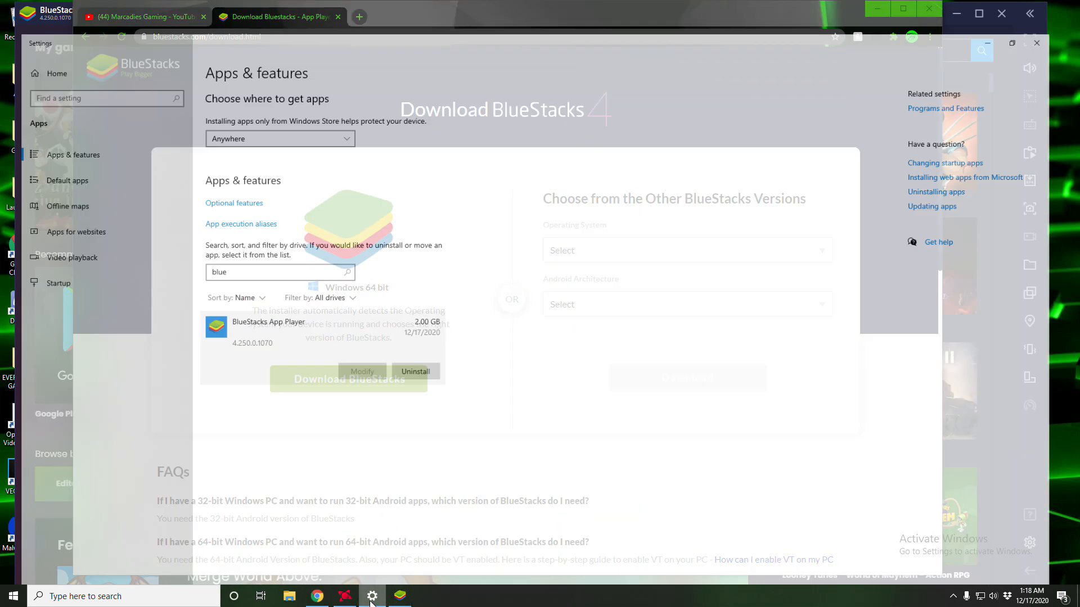
# Uninstall BlueStacks App Player and its data via Apps & features, then close Settings
pyautogui.click(415, 374)
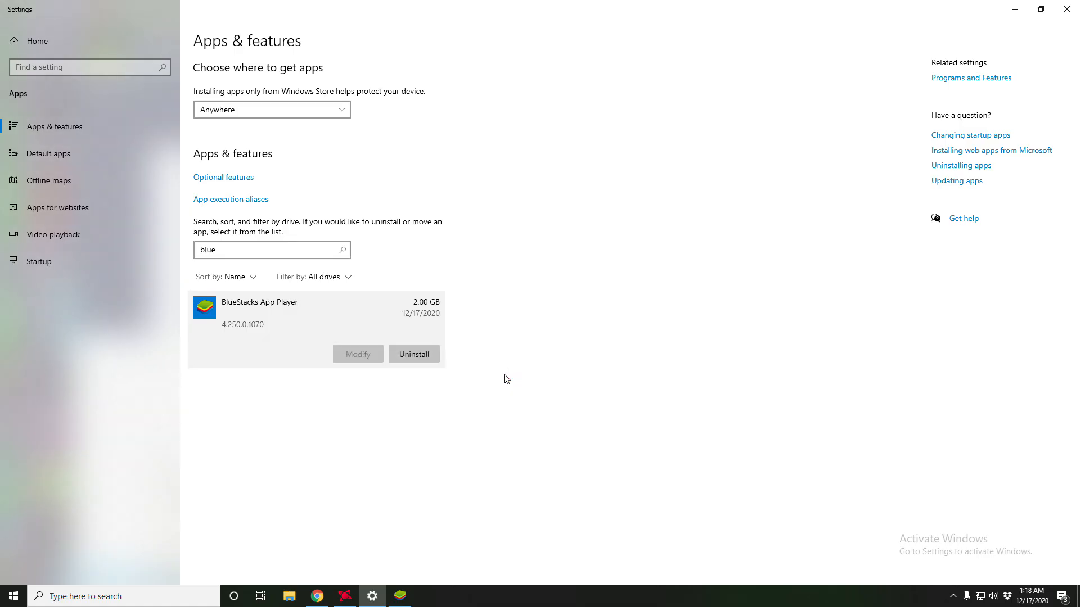
pyautogui.click(414, 353)
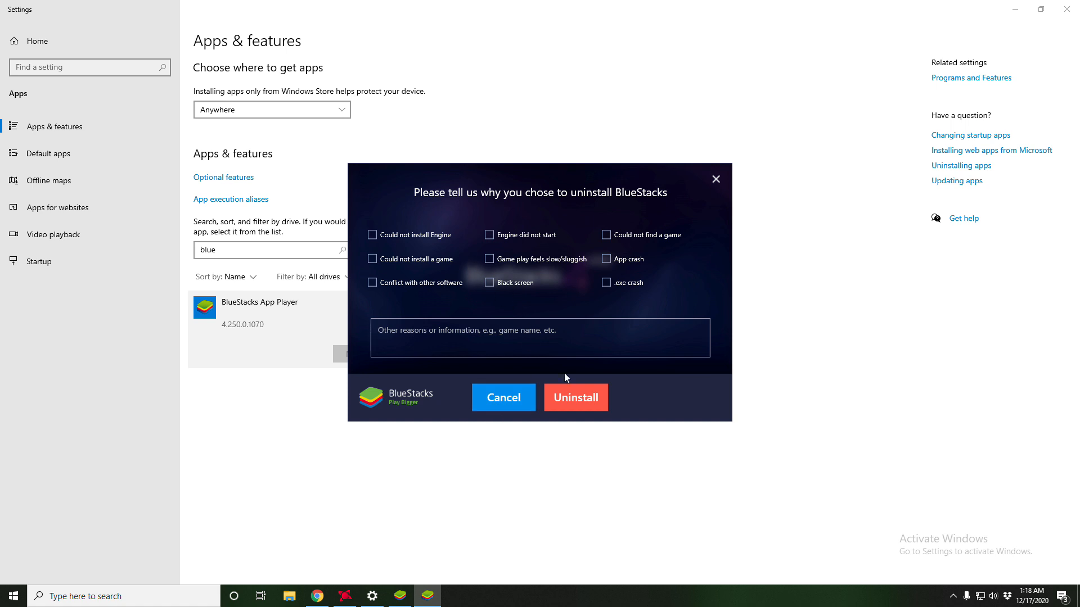
pyautogui.click(575, 397)
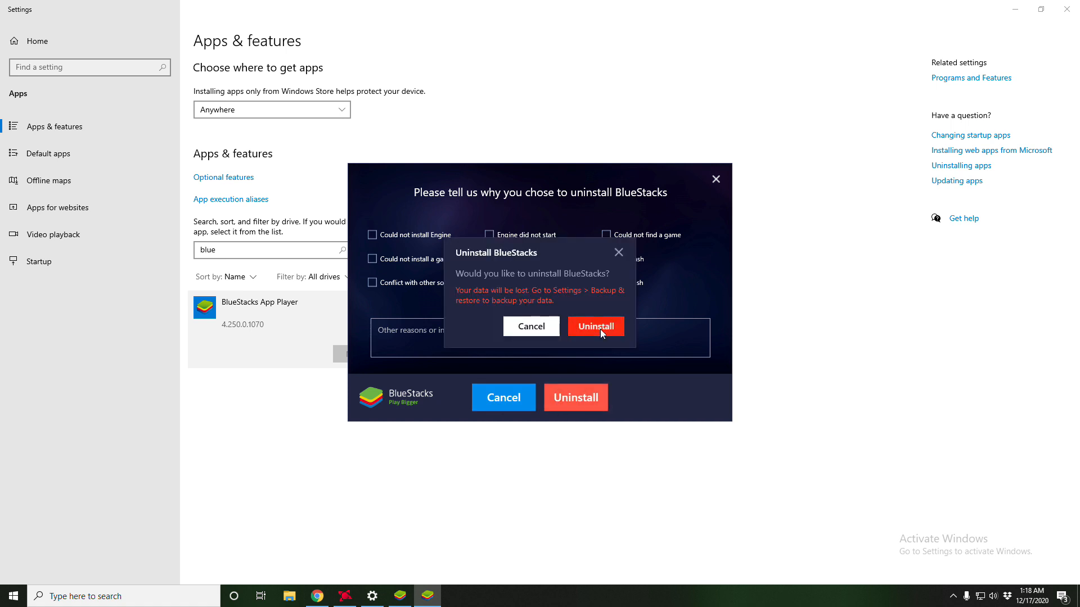
pyautogui.click(595, 326)
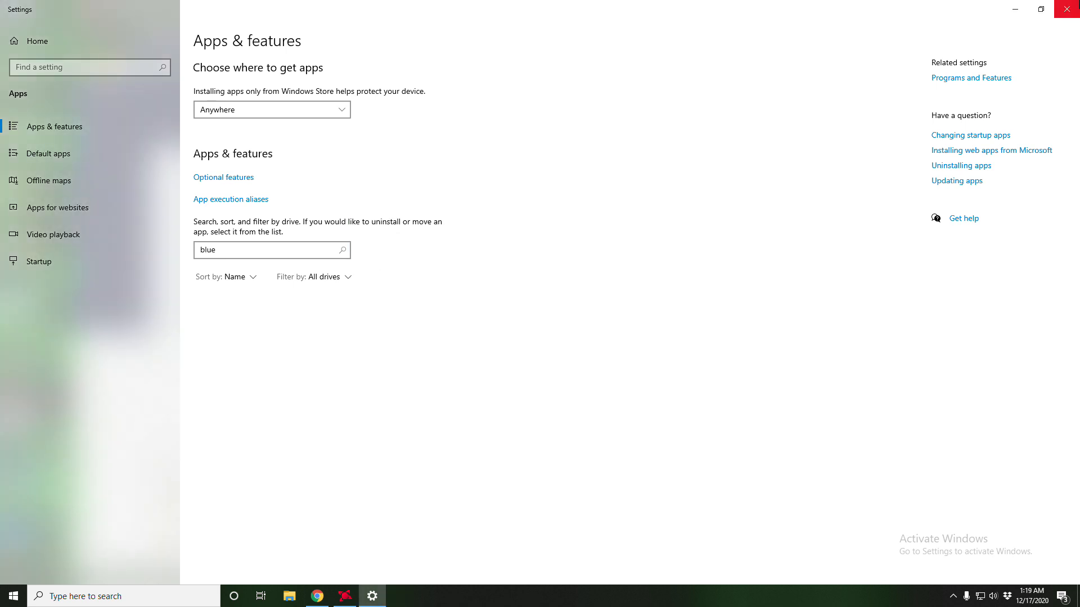
pyautogui.click(1066, 8)
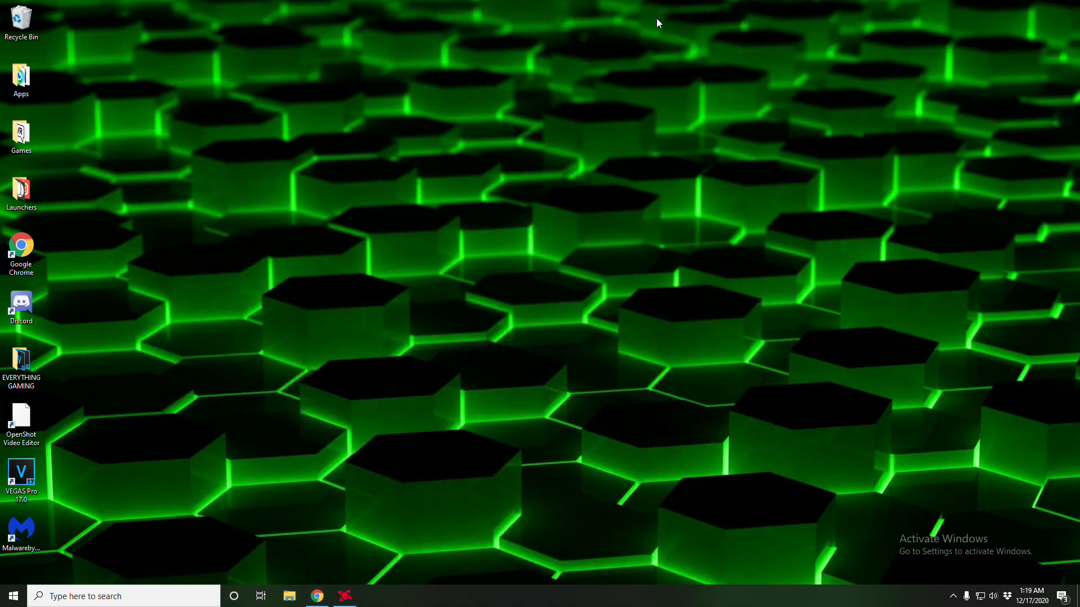
pyautogui.moveTo(222, 260)
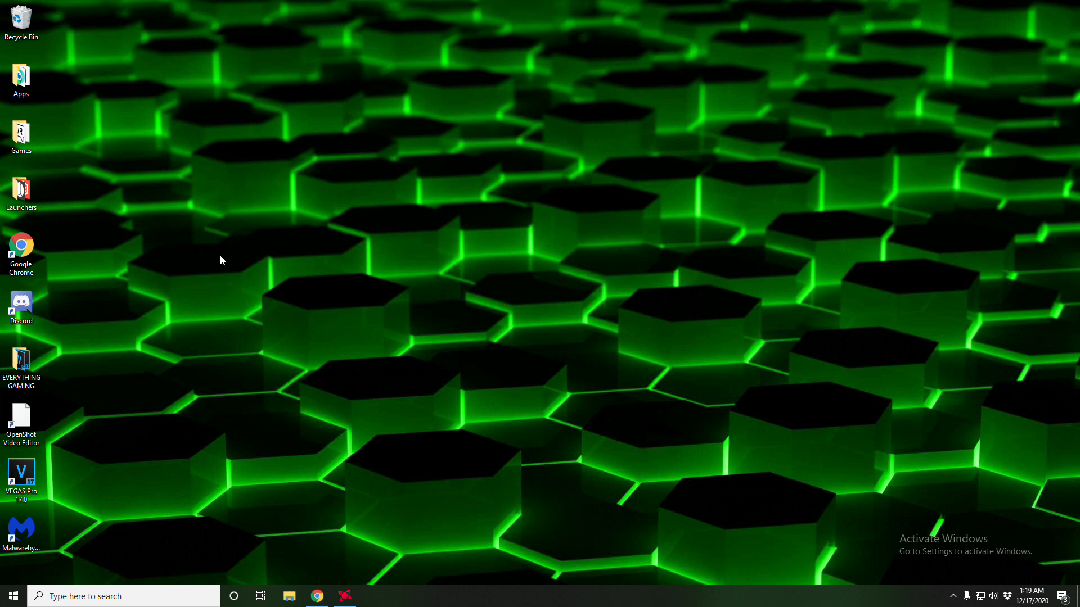
# Download the BlueStacks installer from its page and run the downloaded .exe
pyautogui.click(316, 596)
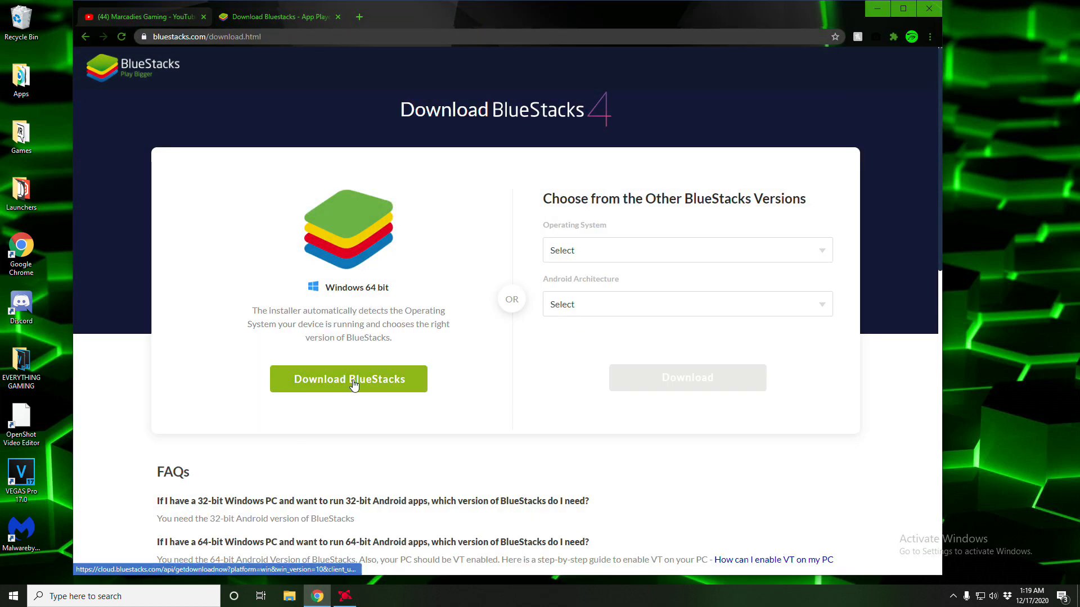
pyautogui.click(347, 379)
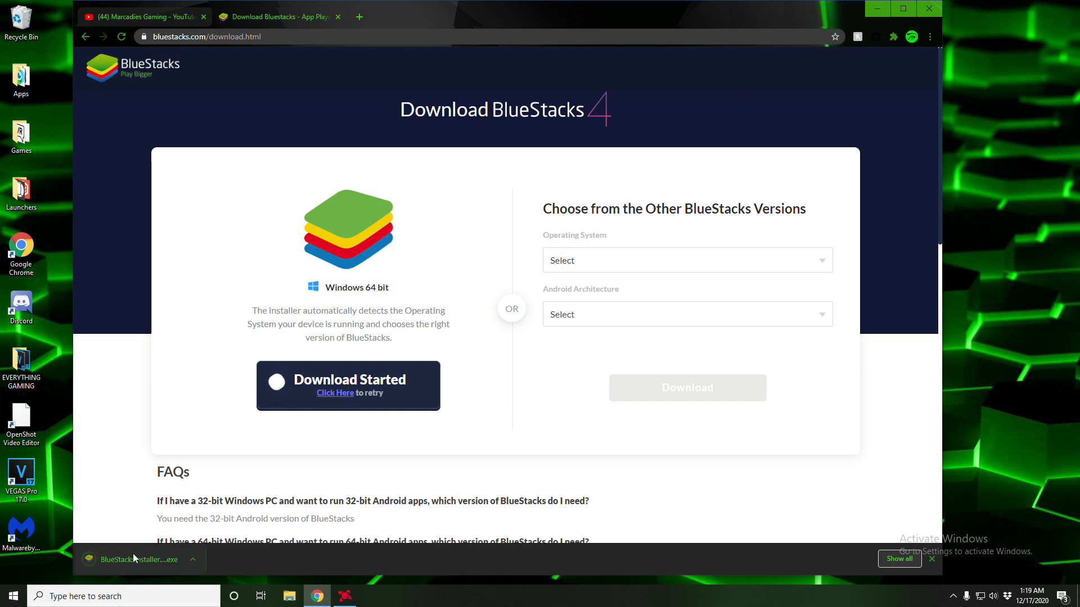
pyautogui.click(135, 559)
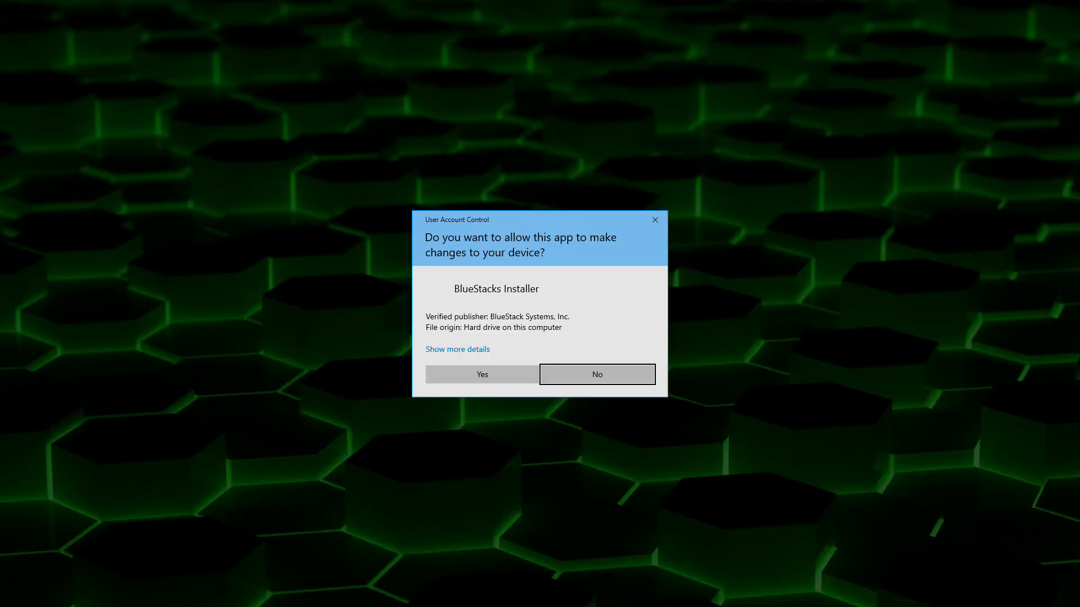
# Allow the installer to make changes and start installing BlueStacks 4
pyautogui.click(481, 374)
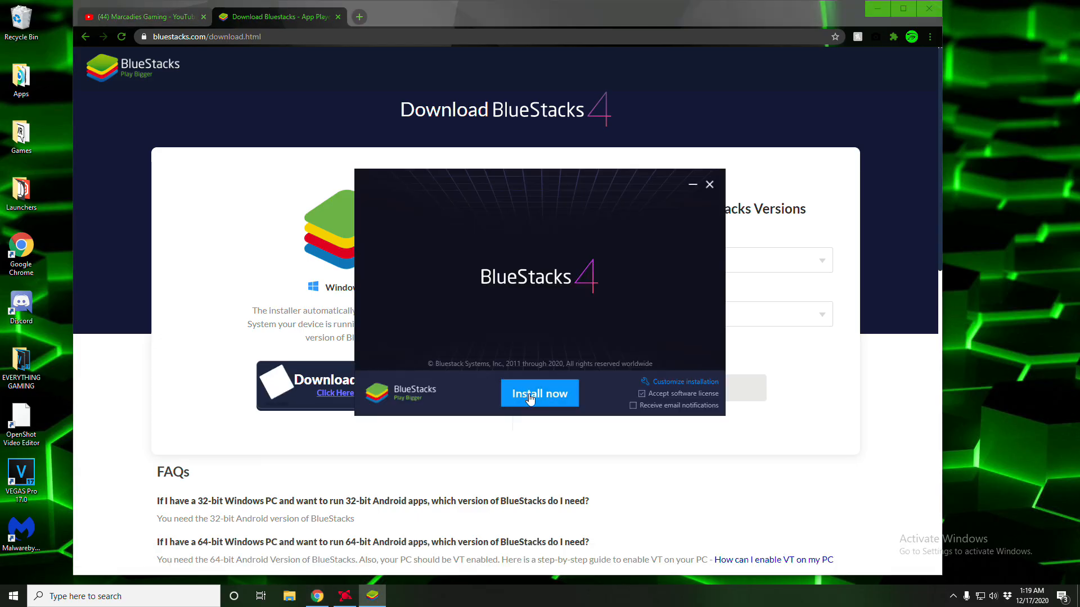
pyautogui.click(538, 394)
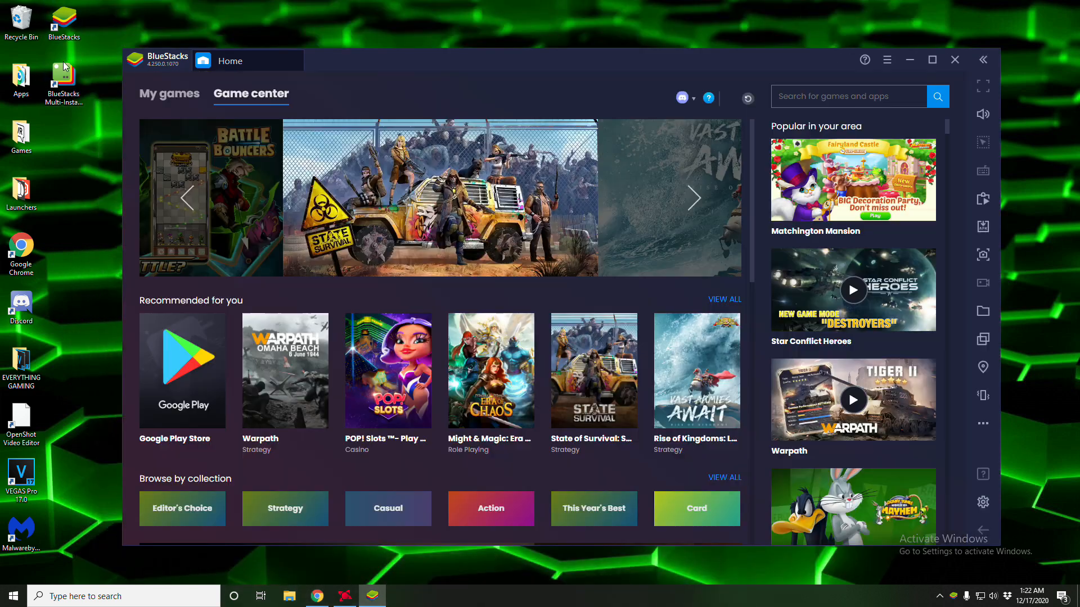
# Launch the Google Play Store from the Recommended for you tiles
pyautogui.click(182, 370)
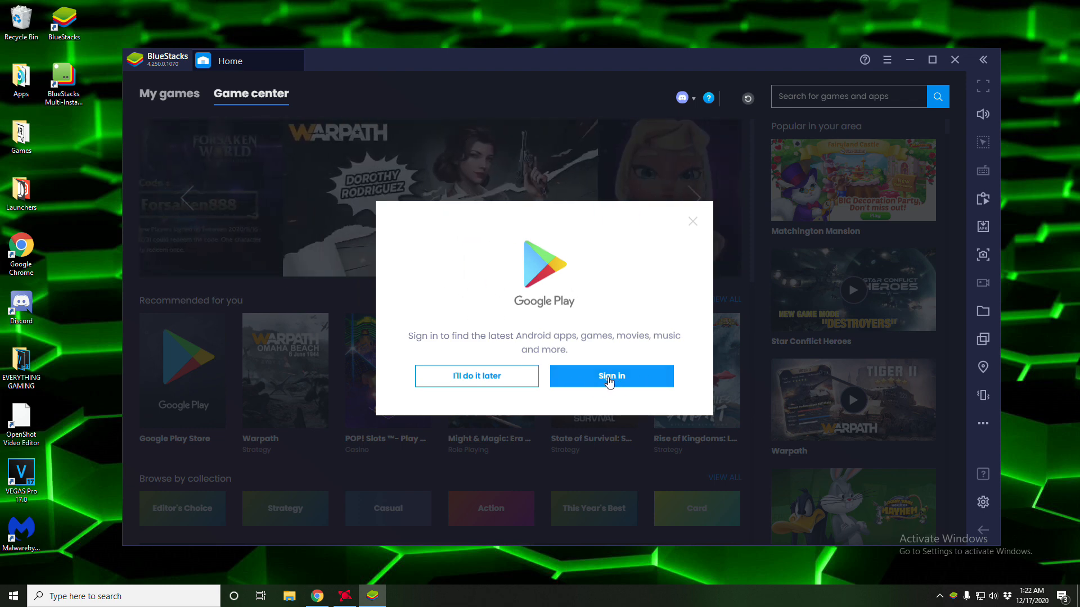
# Sign in to Google Play with the account's email address and continue to Google Services
pyautogui.click(610, 376)
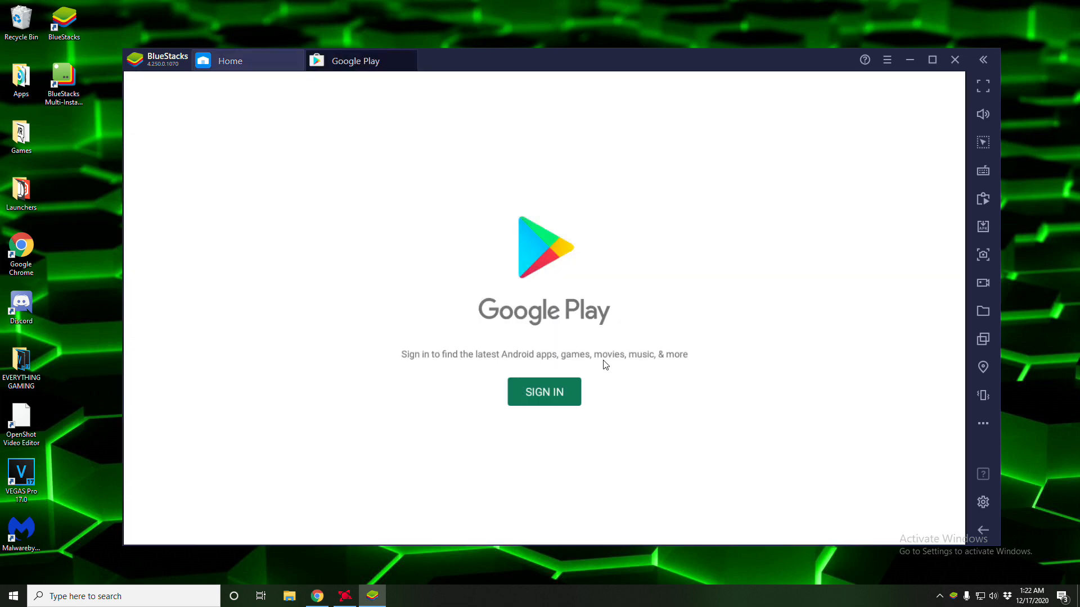
pyautogui.click(544, 391)
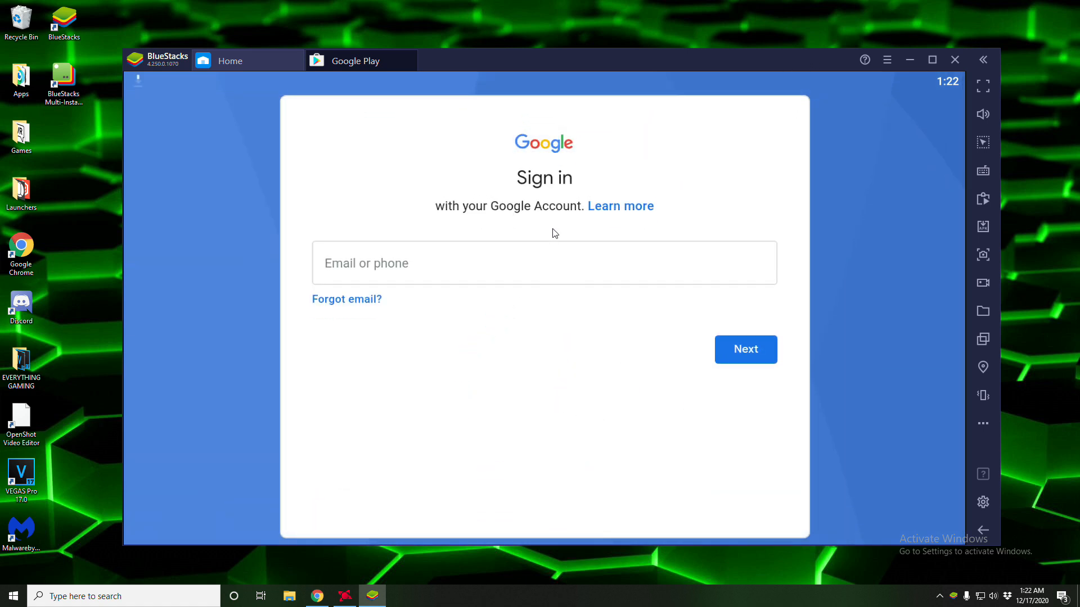
pyautogui.moveTo(880, 229)
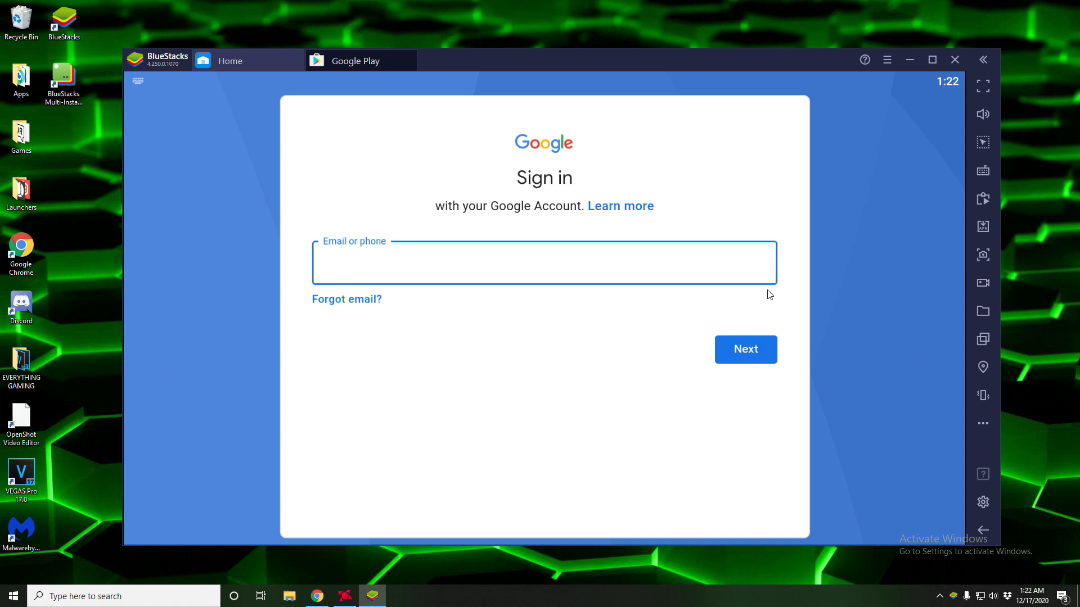
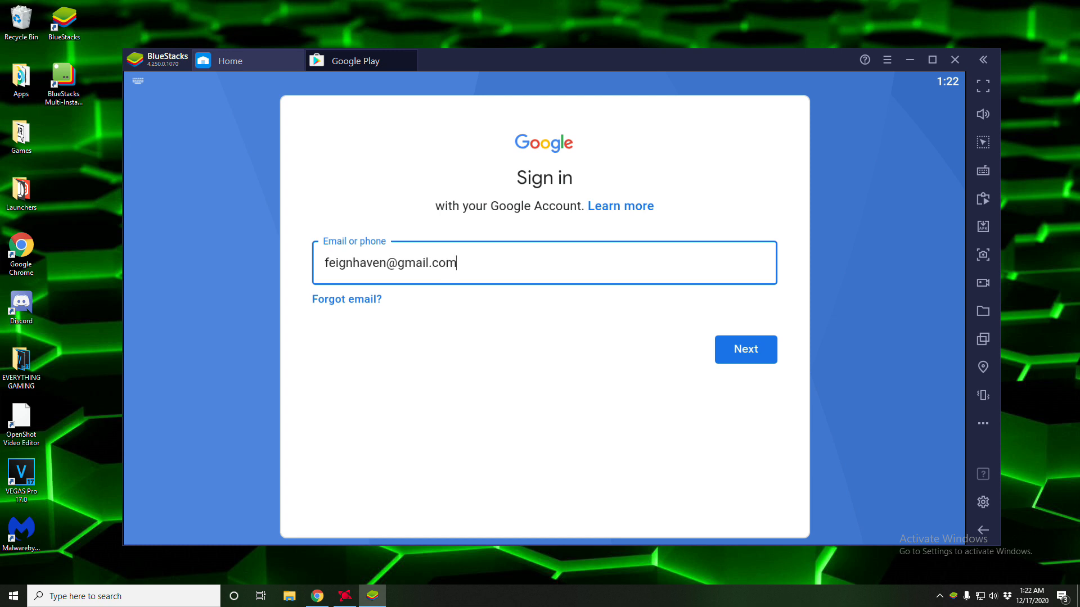
pyautogui.click(745, 348)
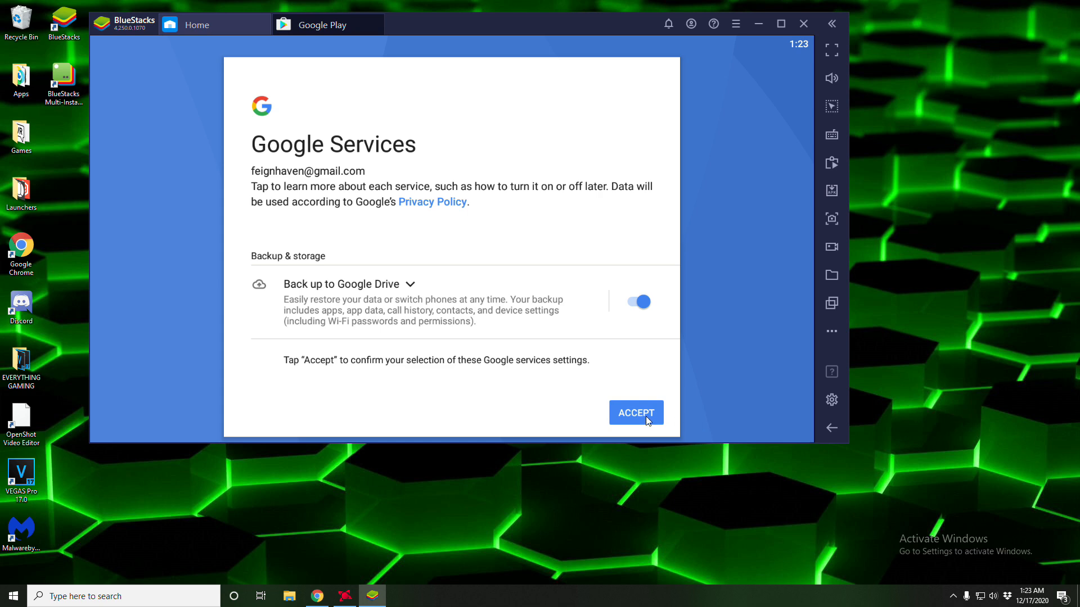
# Accept Google services, decline COVID Alert, then close Google Play to return home
pyautogui.click(634, 413)
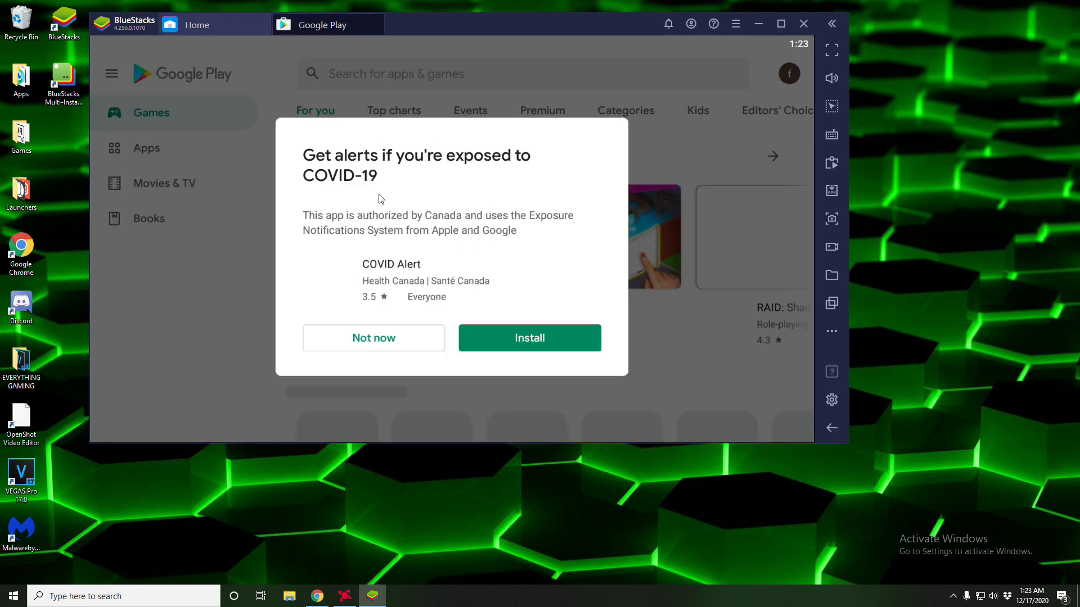
pyautogui.click(373, 338)
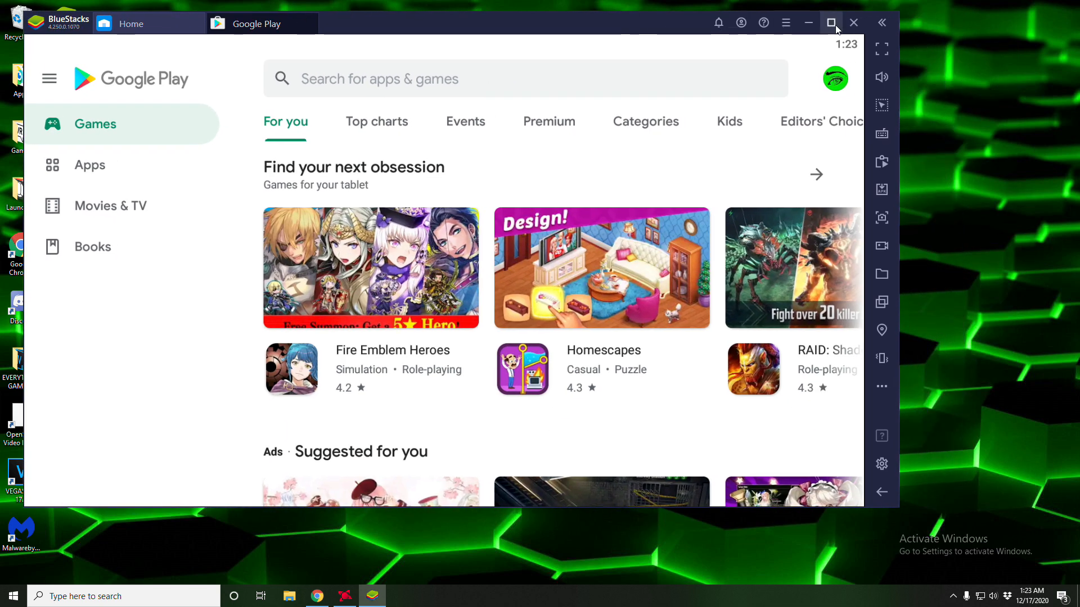
pyautogui.write('highrise')
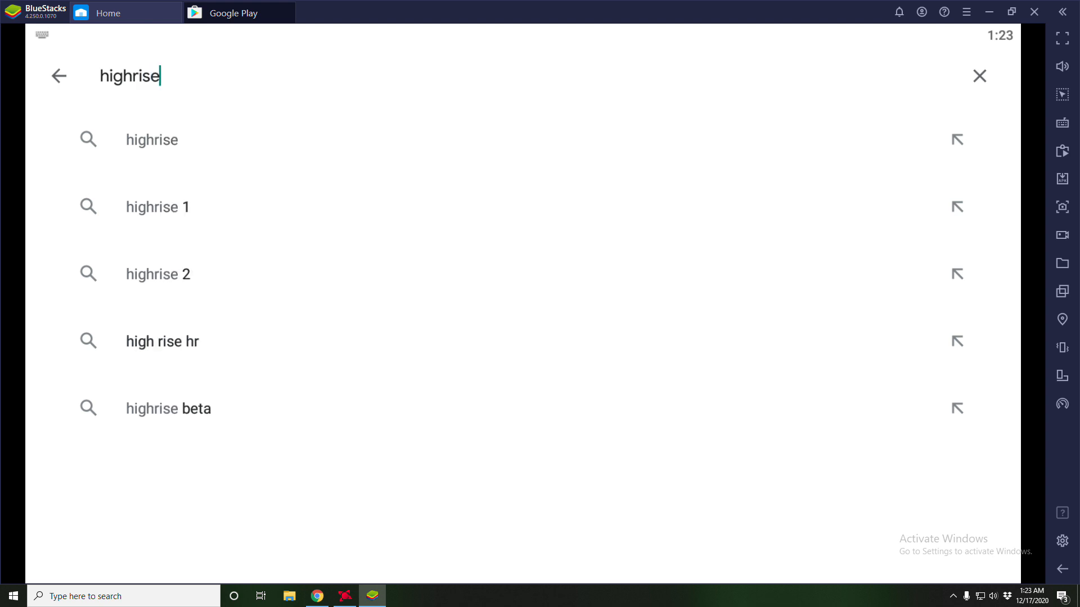
pyautogui.click(152, 139)
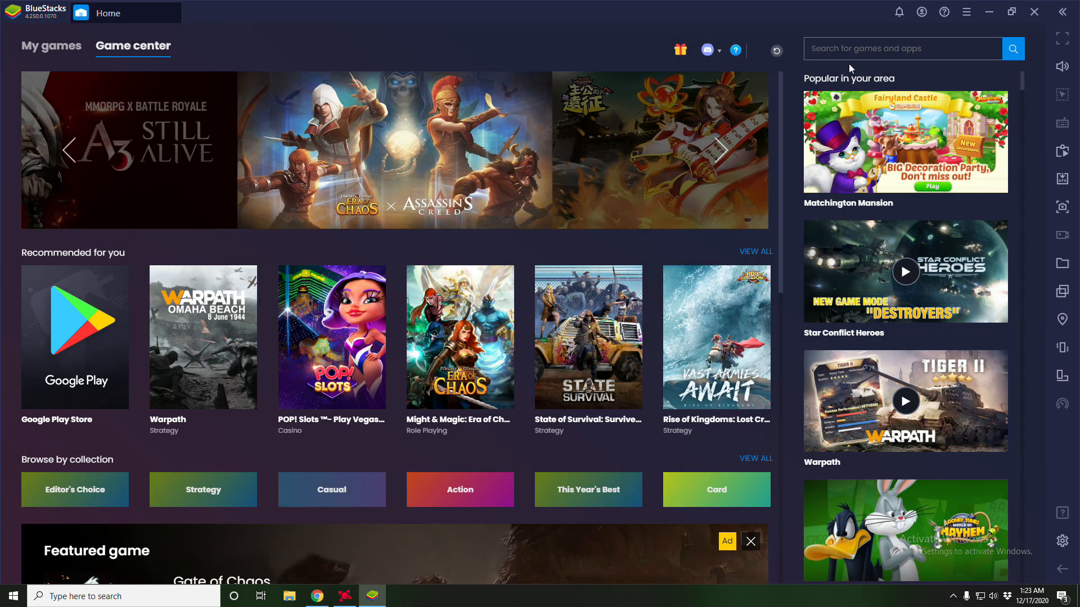
pyautogui.moveTo(255, 219)
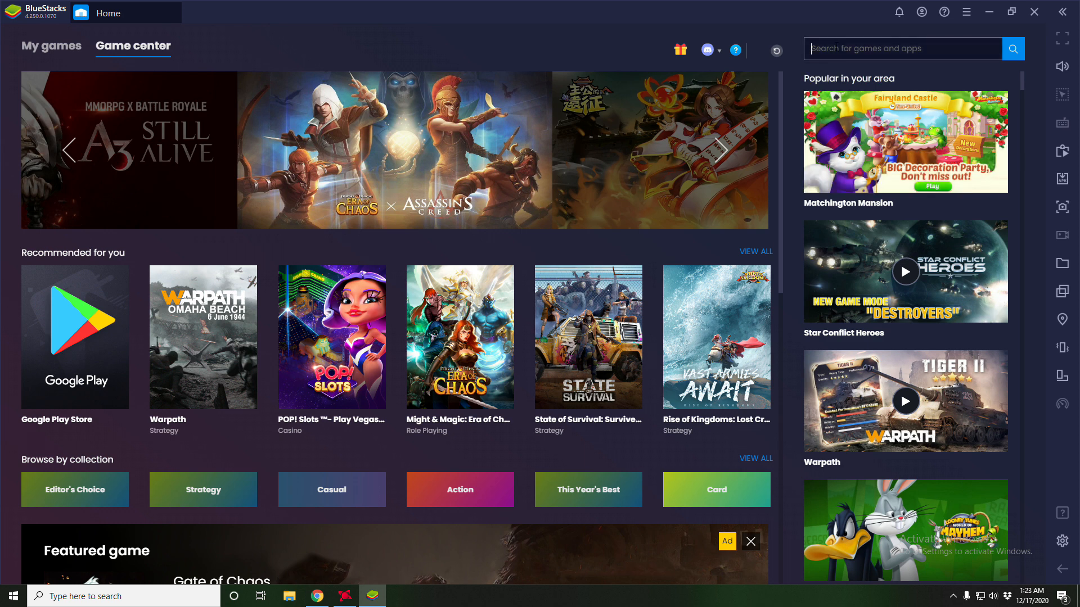
# Find Highrise in the Game center search, install it from Google Play and launch it
pyautogui.write('highrise')
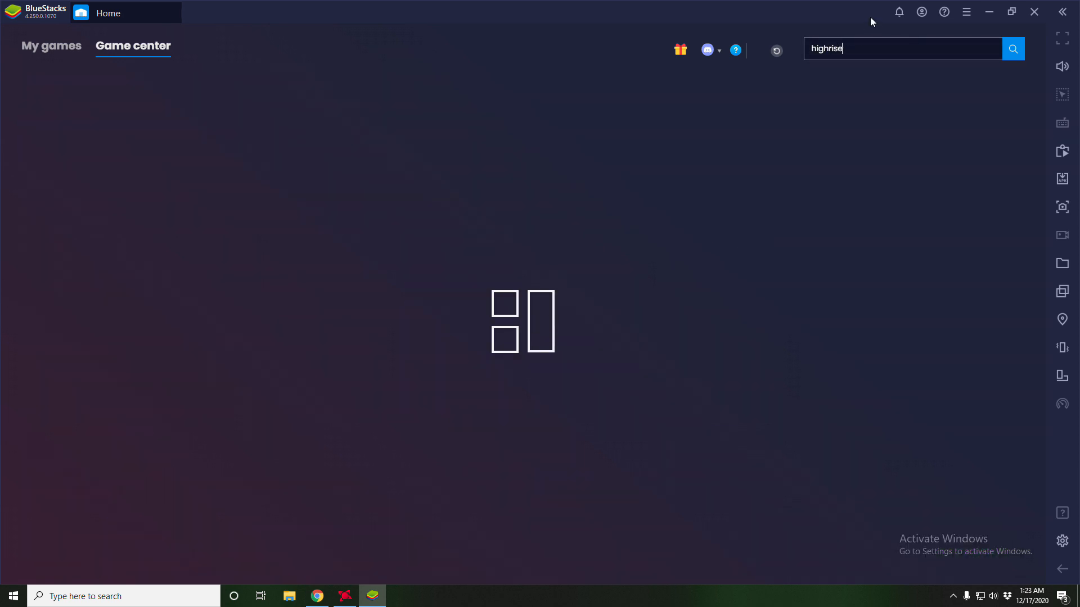
pyautogui.click(1011, 49)
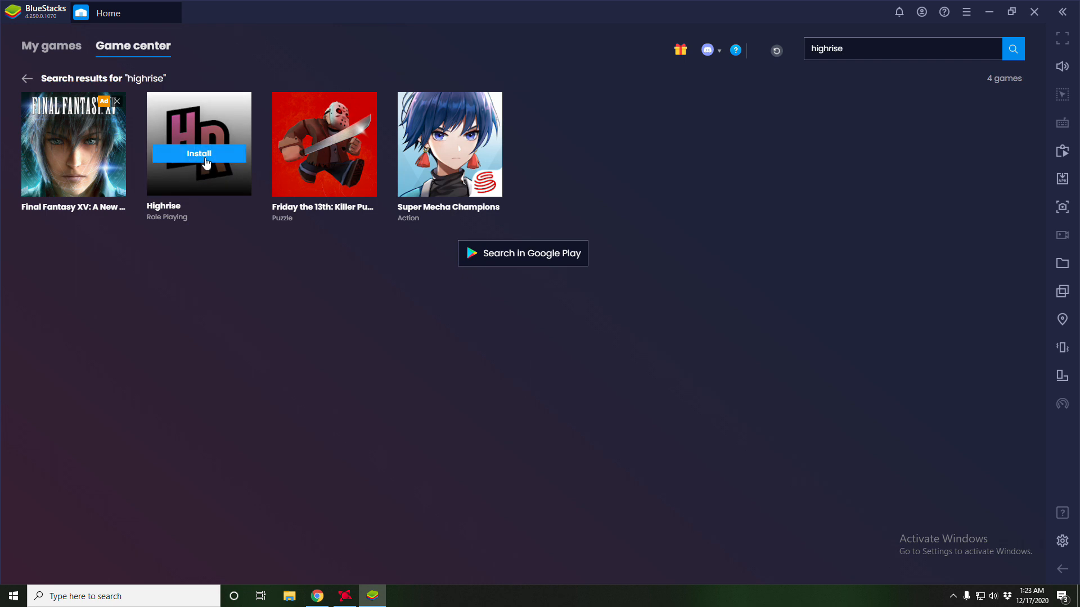
pyautogui.click(199, 153)
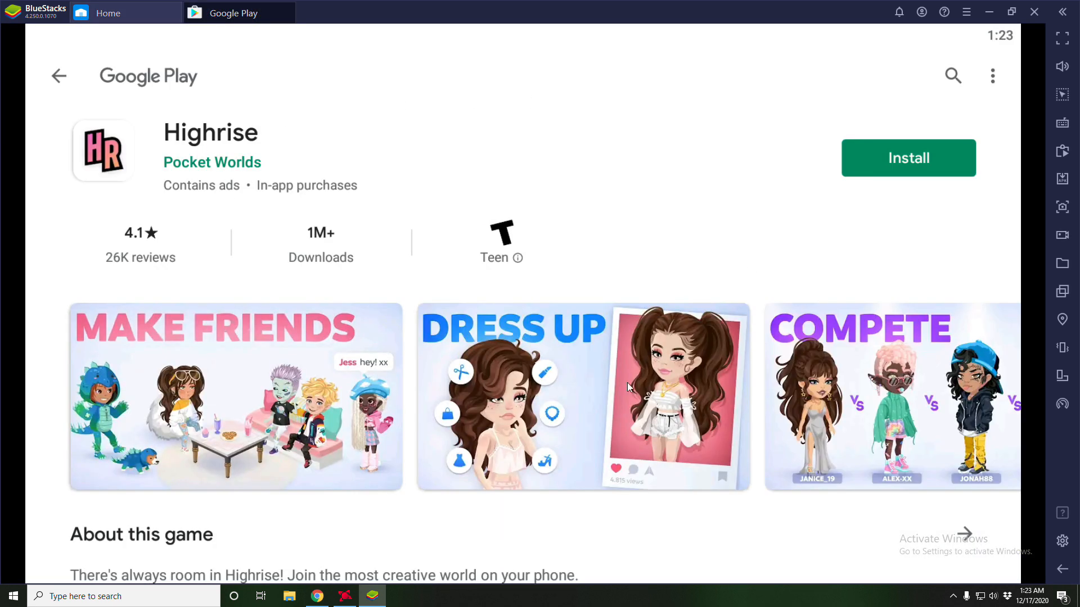
pyautogui.click(907, 157)
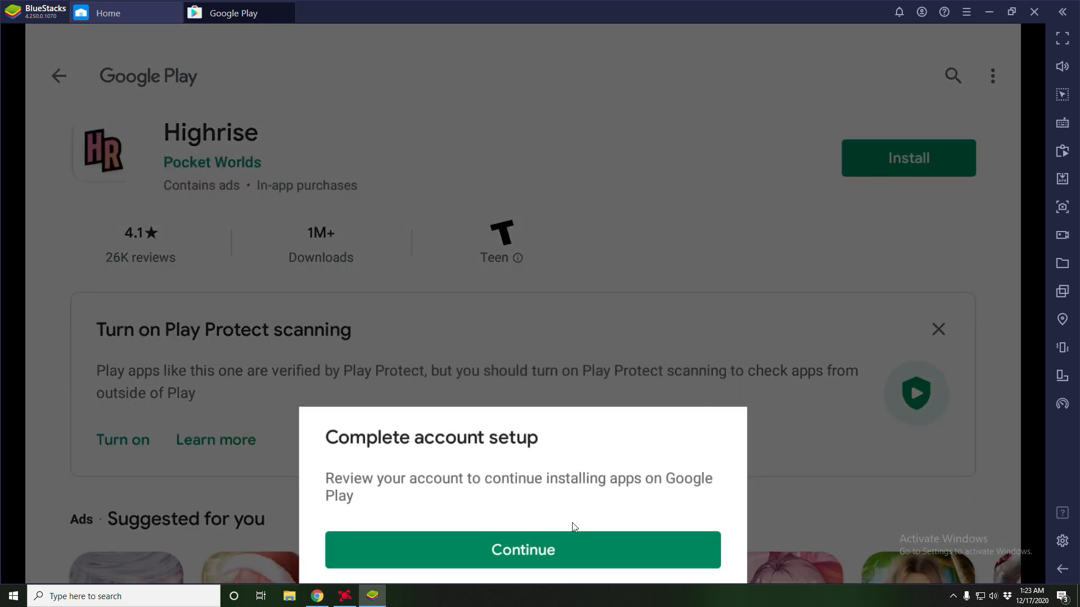
pyautogui.click(523, 550)
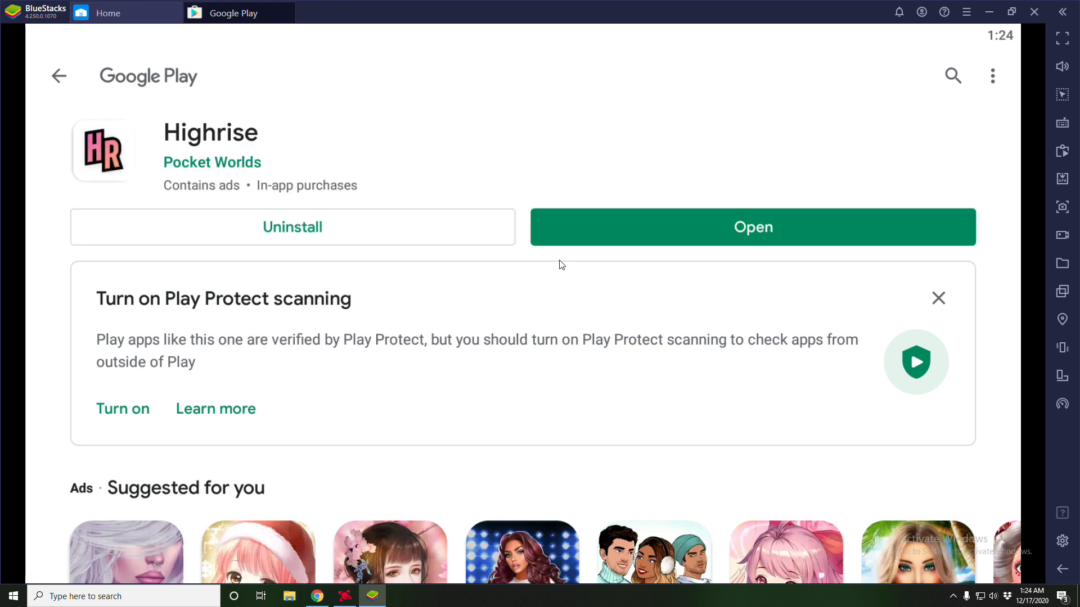
pyautogui.click(752, 226)
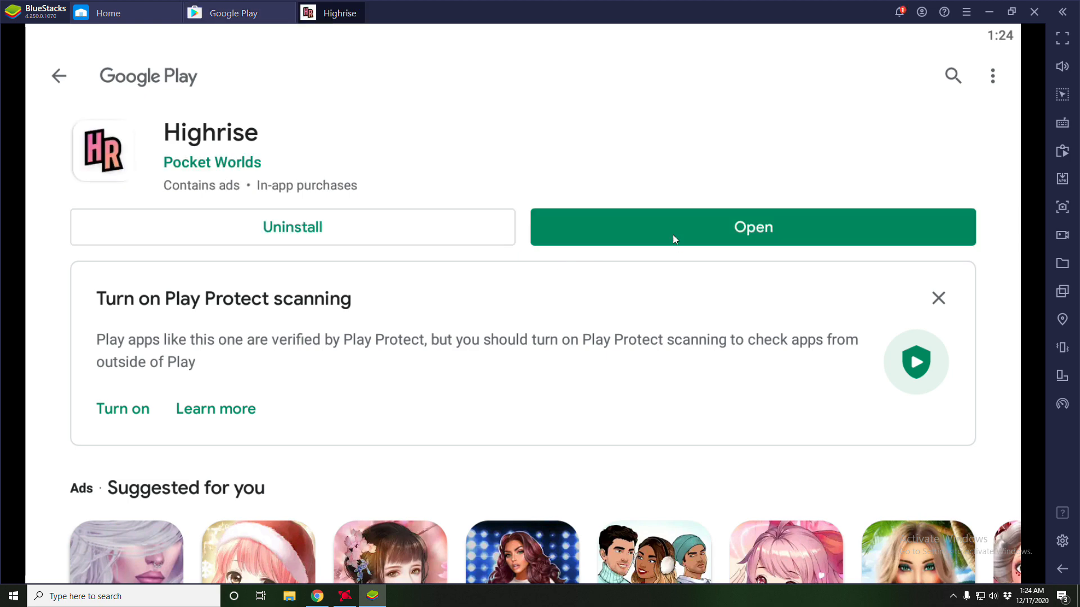
# Close the Play Store page and enter the username 'MarsiiBea' on the Highrise login screen
pyautogui.click(753, 227)
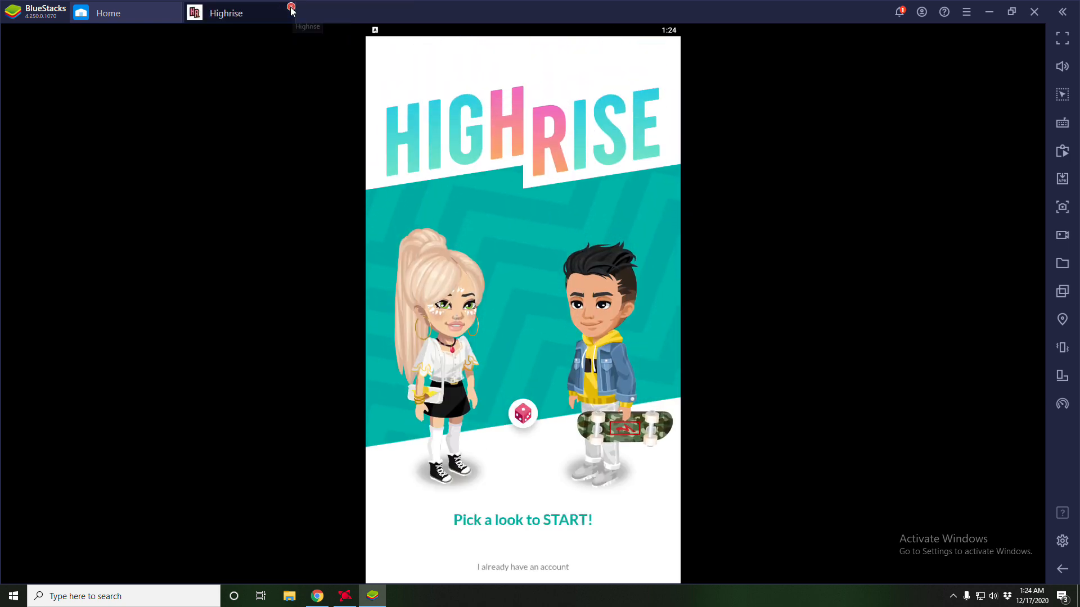
pyautogui.moveTo(117, 42)
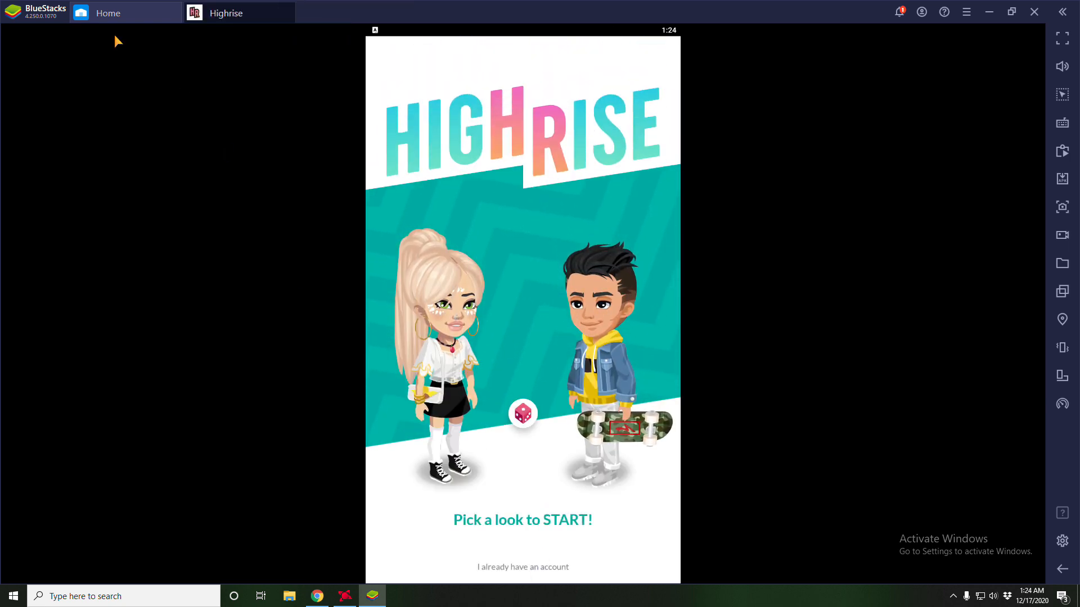
pyautogui.click(521, 567)
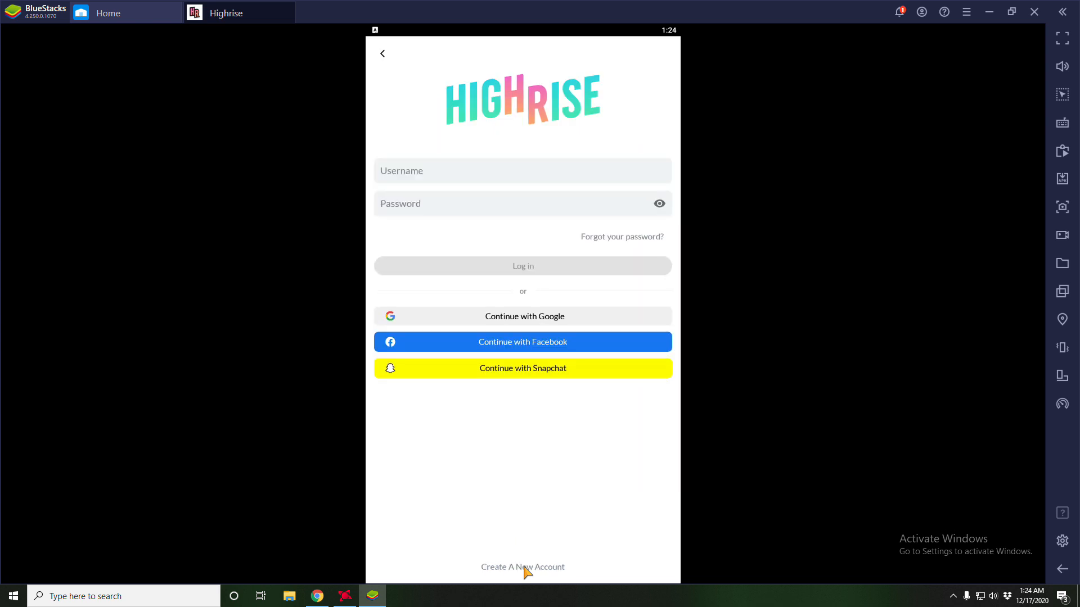
pyautogui.write('M')
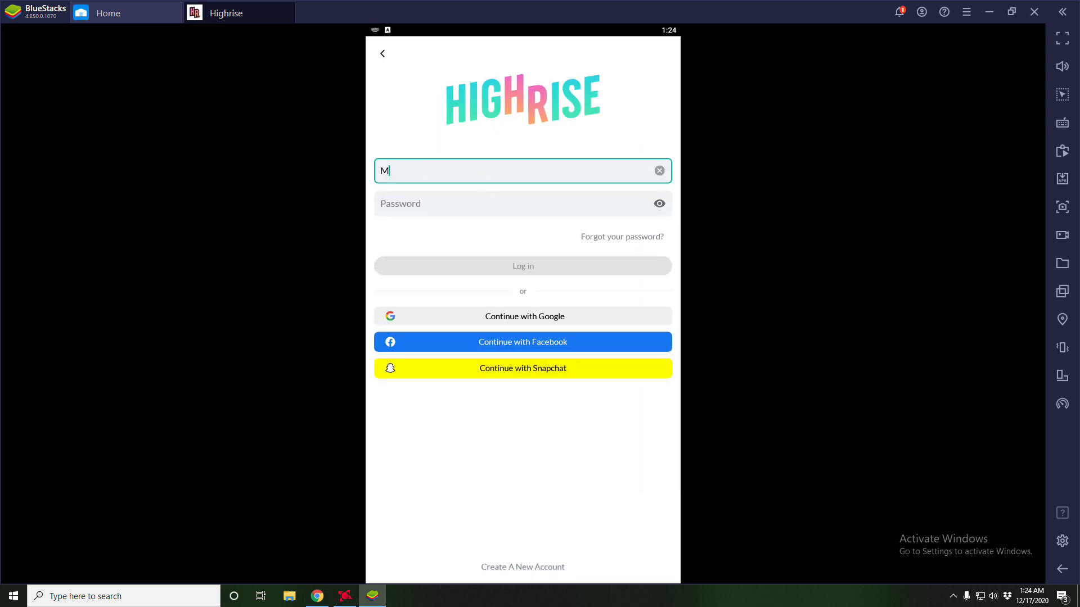
pyautogui.write('arsiiBear')
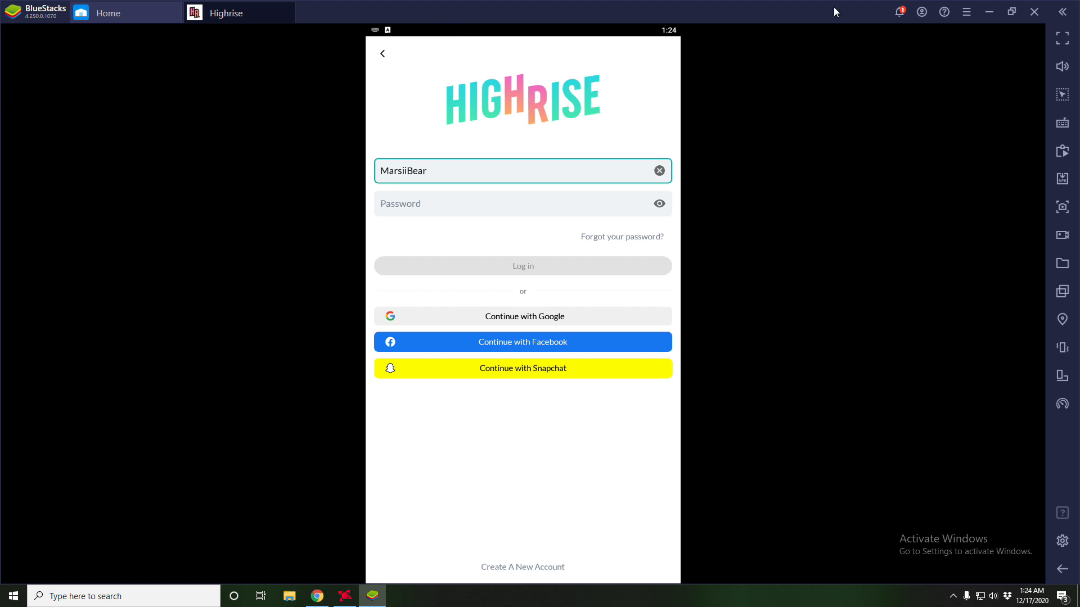
# Restore down the BlueStacks window, enter the password and log in to Highrise
pyautogui.click(1010, 11)
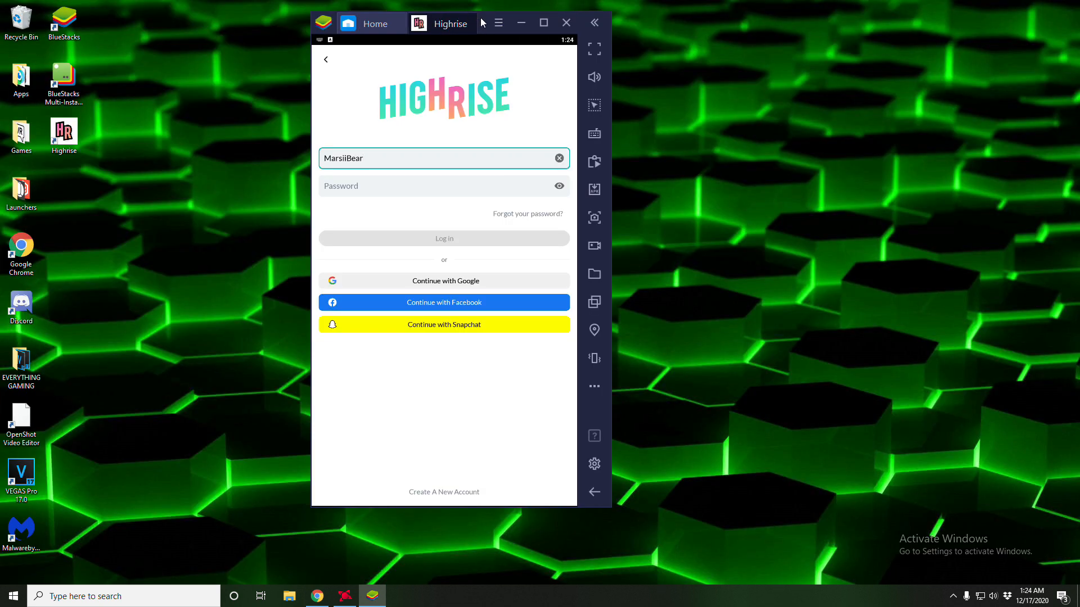
pyautogui.click(566, 23)
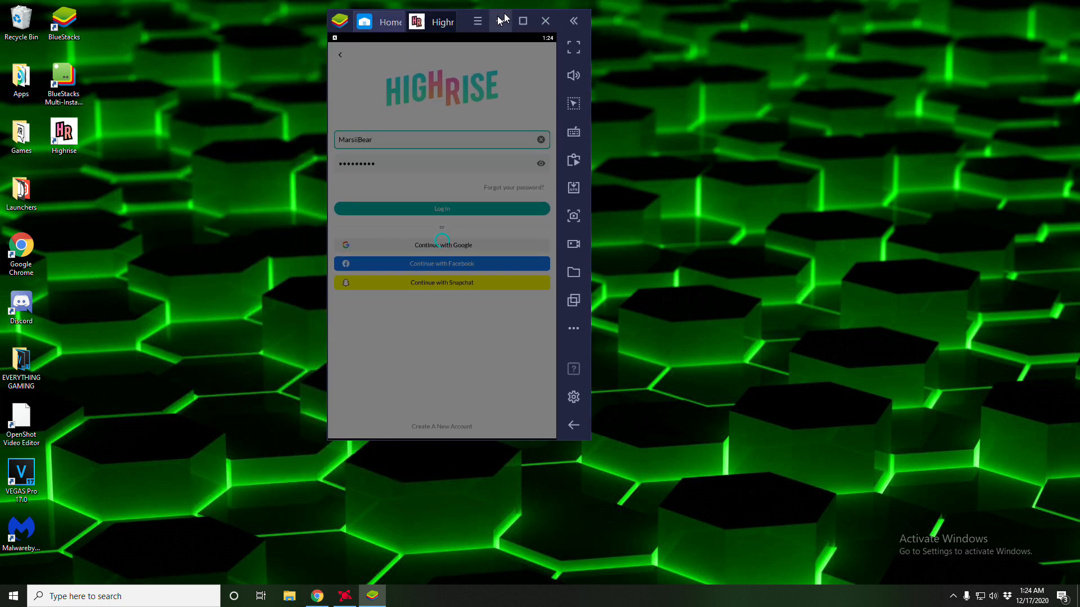
pyautogui.click(441, 208)
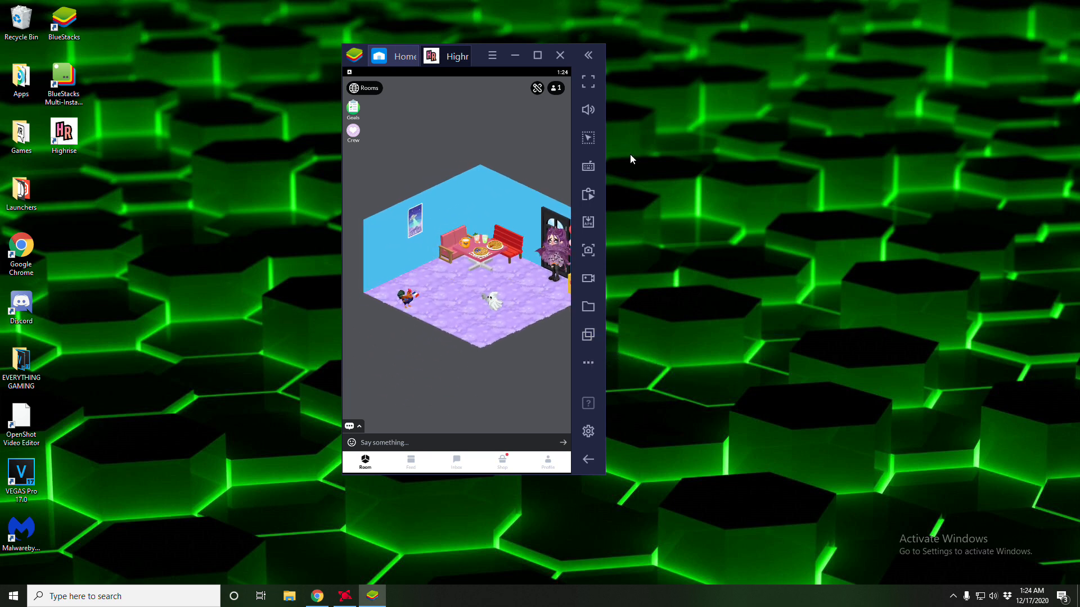
# Maximize BlueStacks, return to the Highrise tab from Home and start typing 'Hey whast'
pyautogui.click(536, 55)
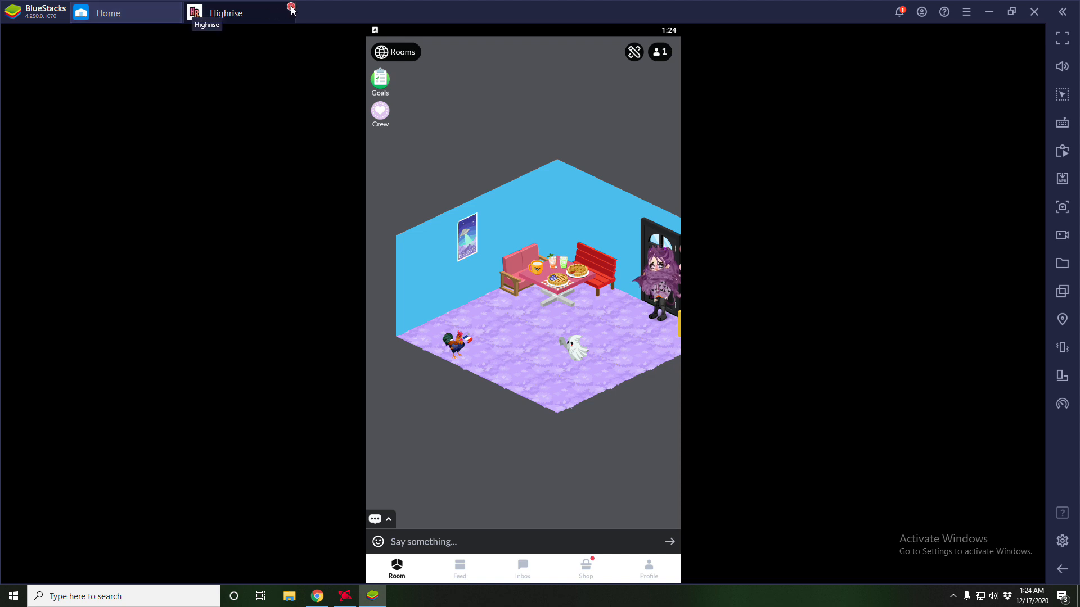
pyautogui.click(291, 7)
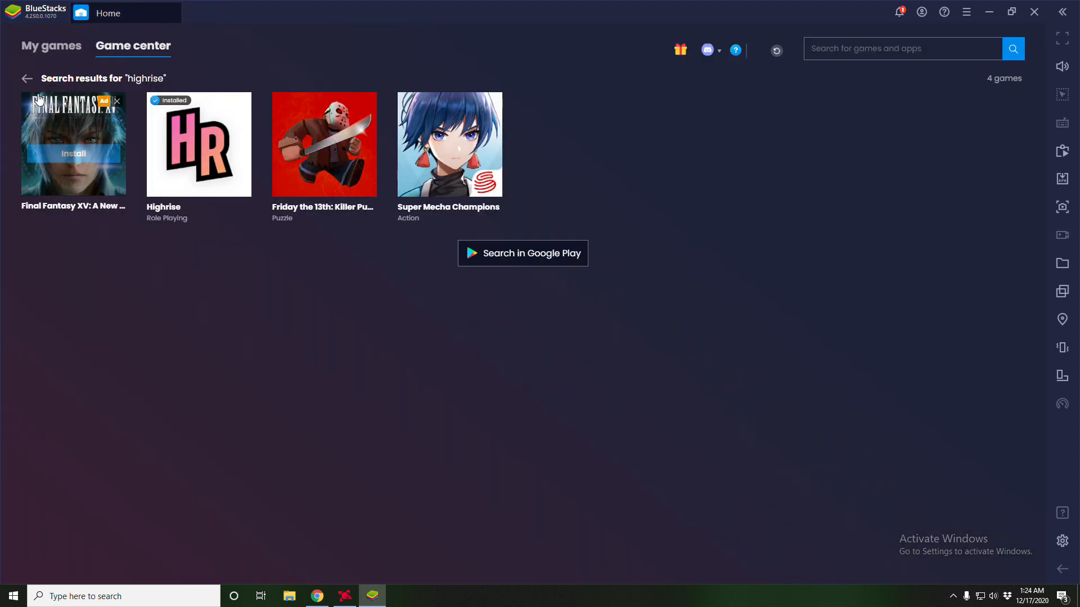
pyautogui.click(26, 79)
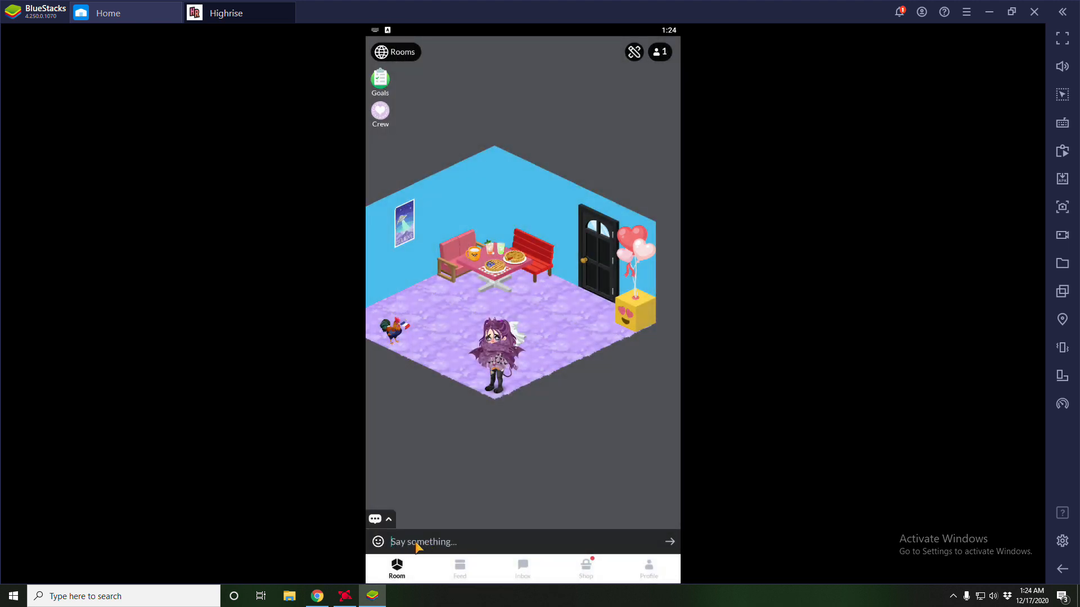
pyautogui.write('Hey whast')
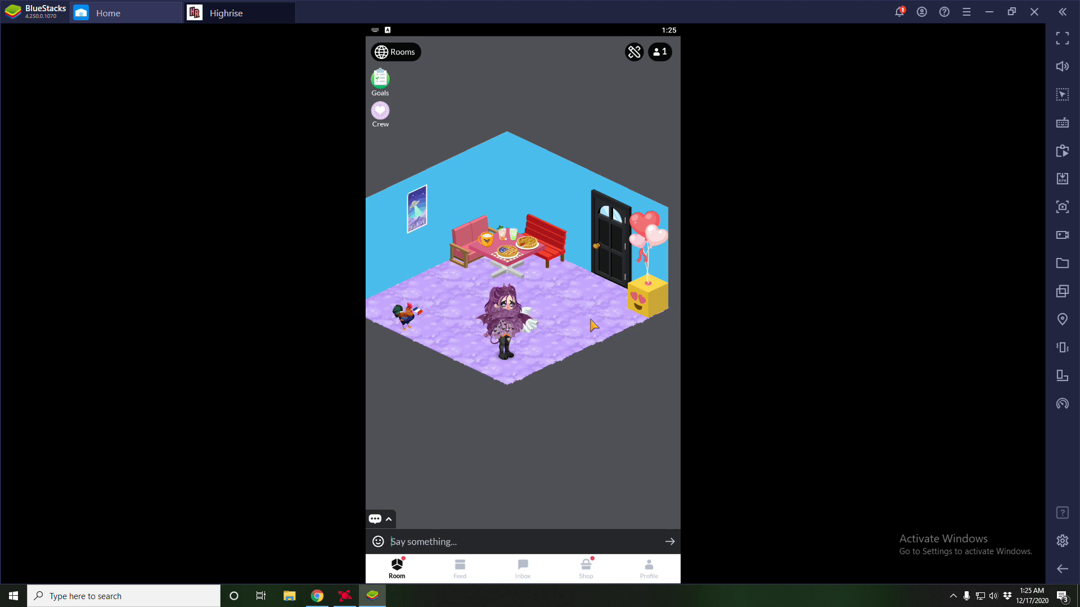
pyautogui.moveTo(946, 132)
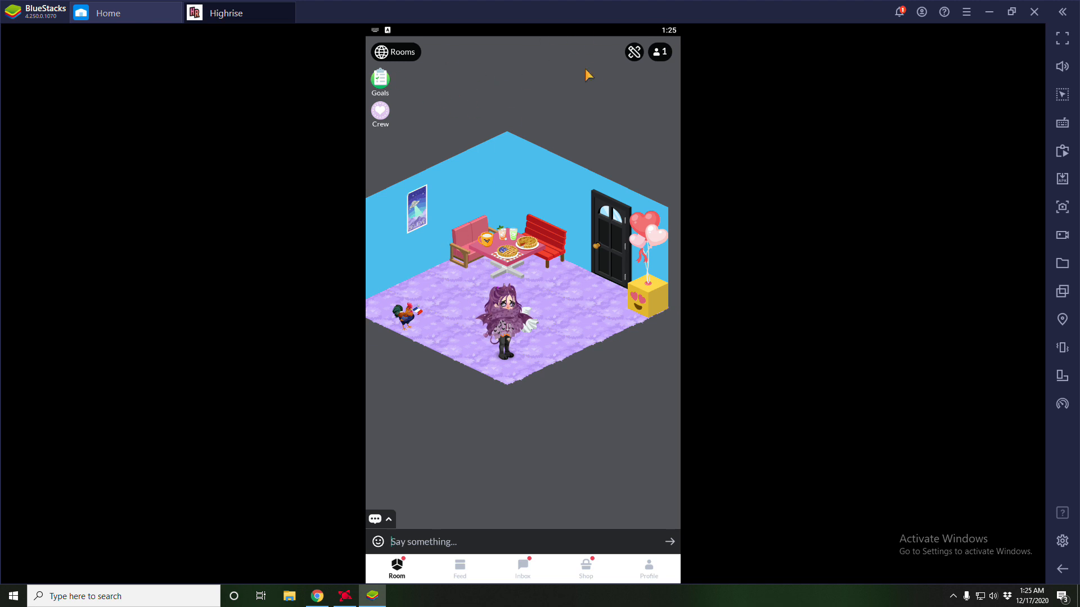
pyautogui.moveTo(201, 315)
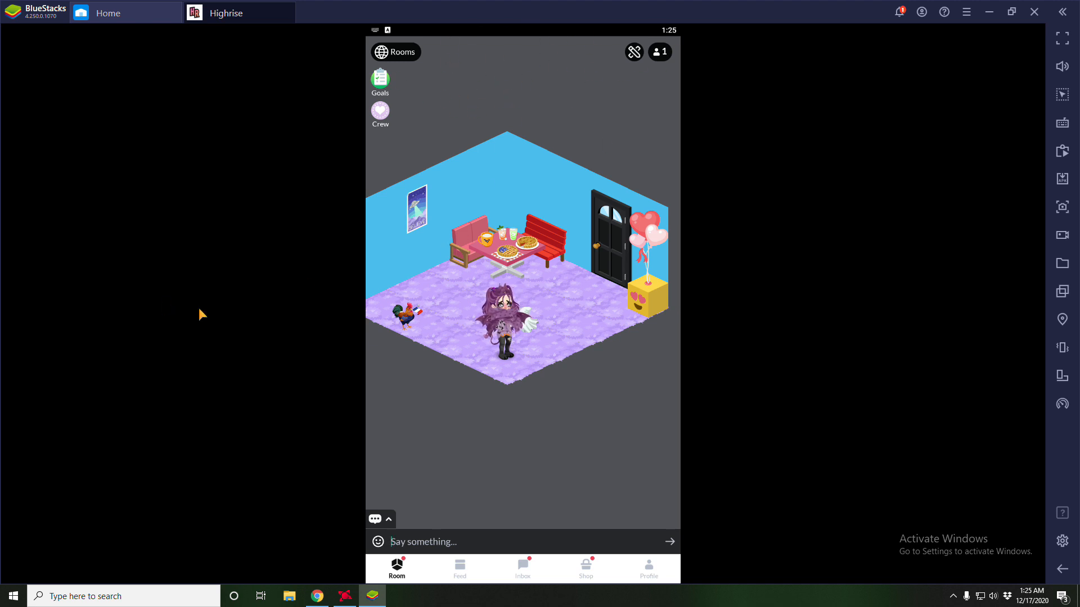
pyautogui.moveTo(251, 323)
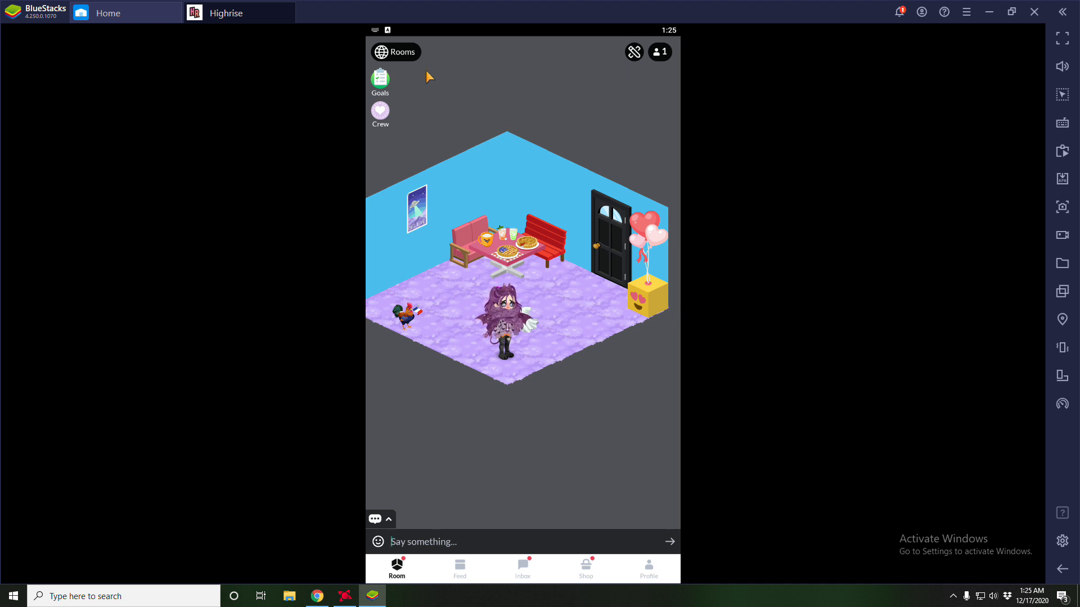
# Open the friend's private conversation and join their room
pyautogui.click(521, 567)
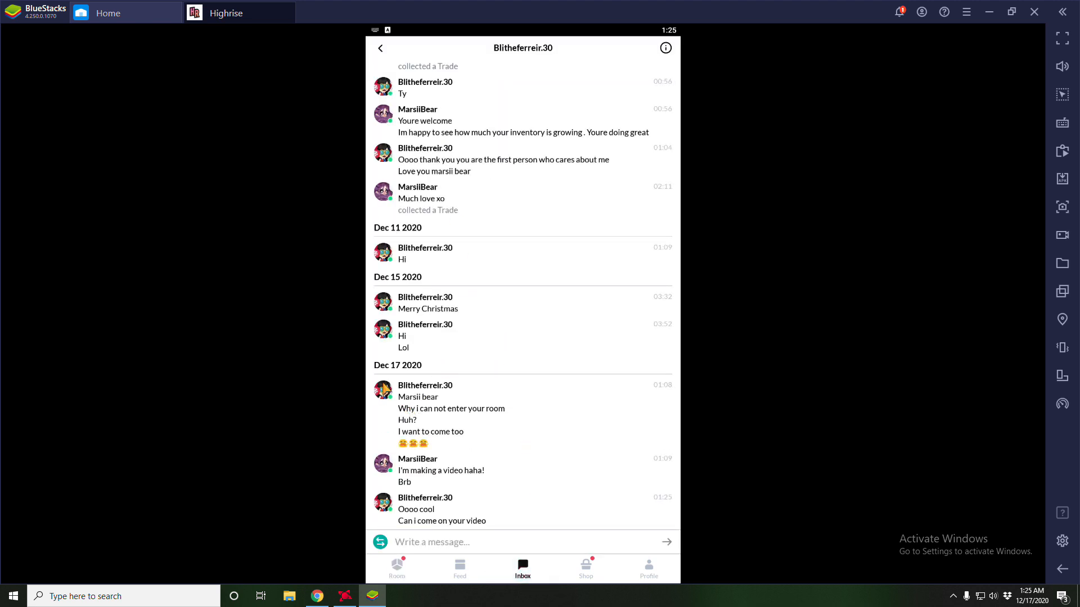
pyautogui.click(397, 567)
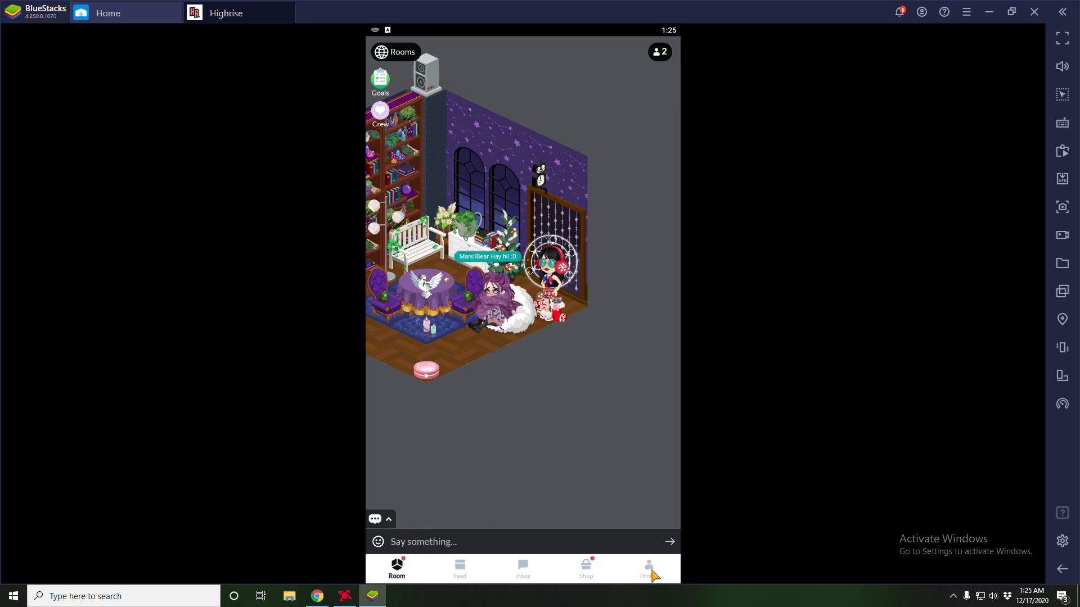
# Post 'Okay say bye' in the room chat
pyautogui.click(542, 265)
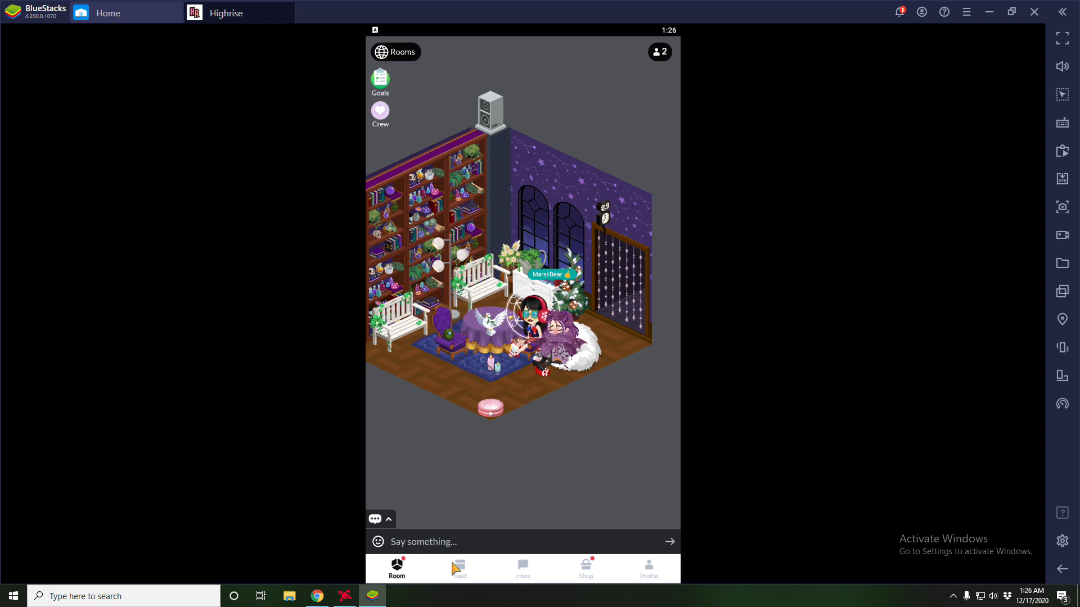
pyautogui.write('H')
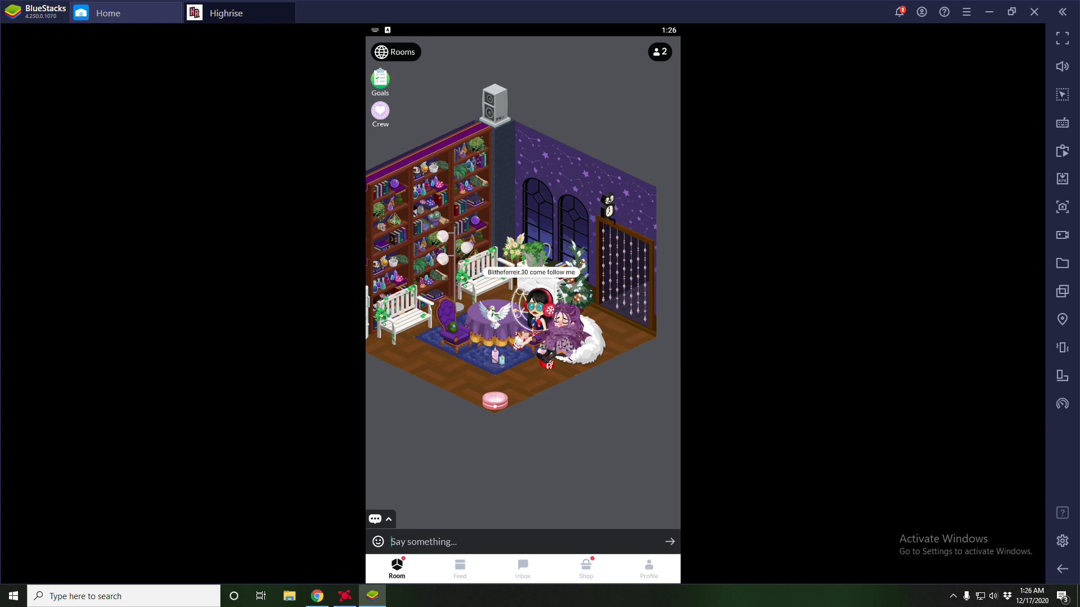
pyautogui.write('Okay say bye')
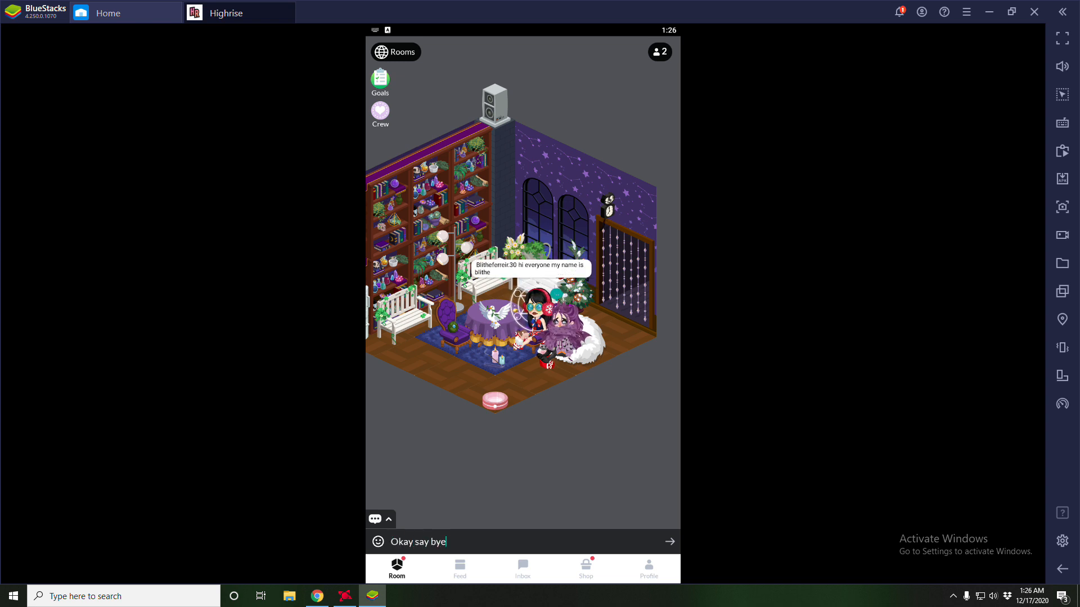
pyautogui.click(668, 541)
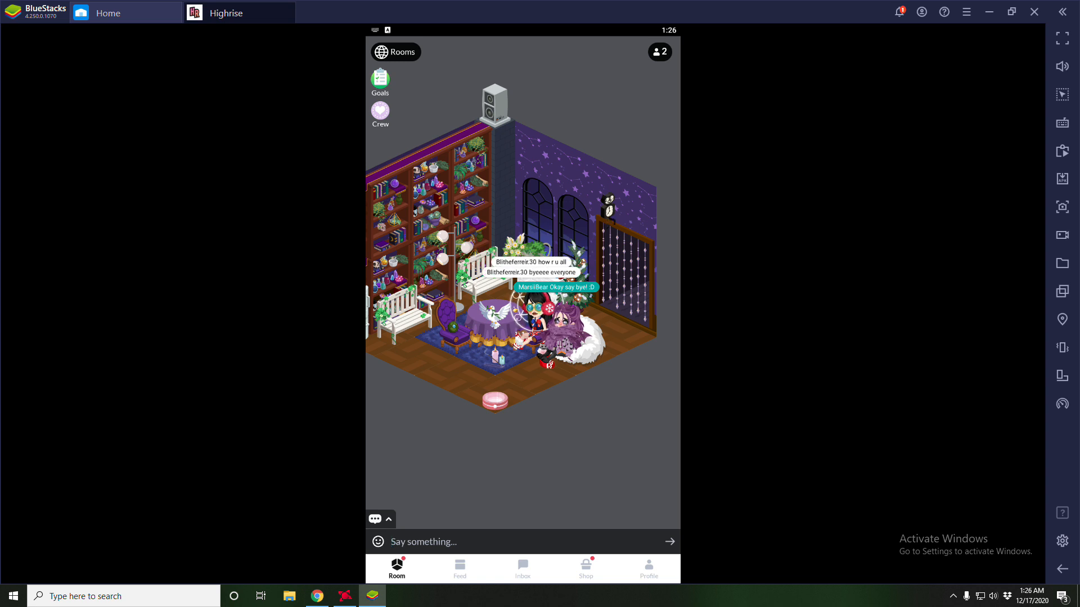
# Post the goodbye message 'Bye guys! :D' in the room chat
pyautogui.write('Bye')
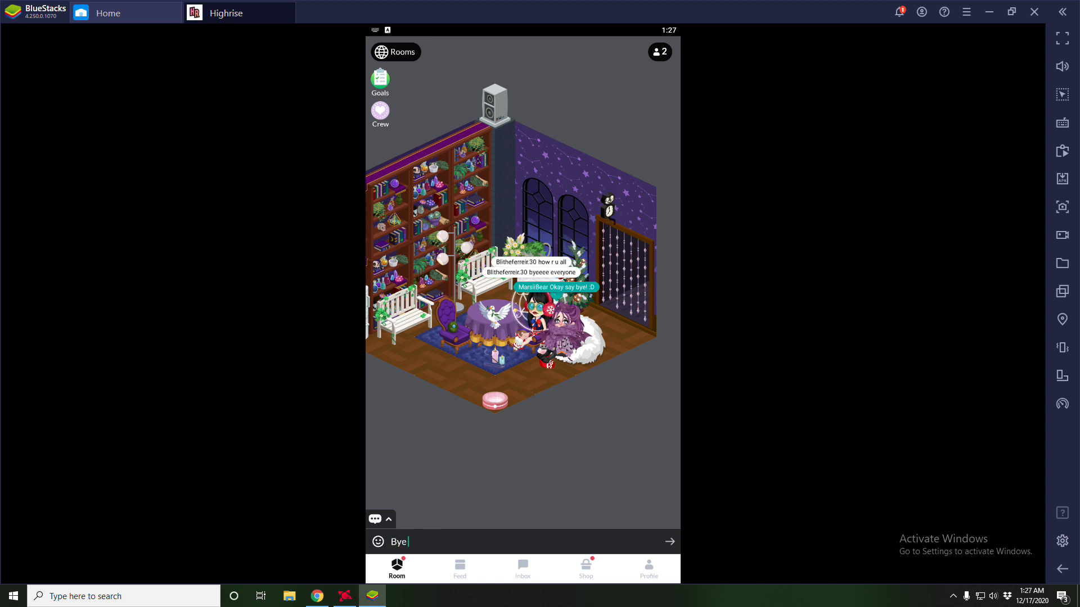
pyautogui.write('guys! :D')
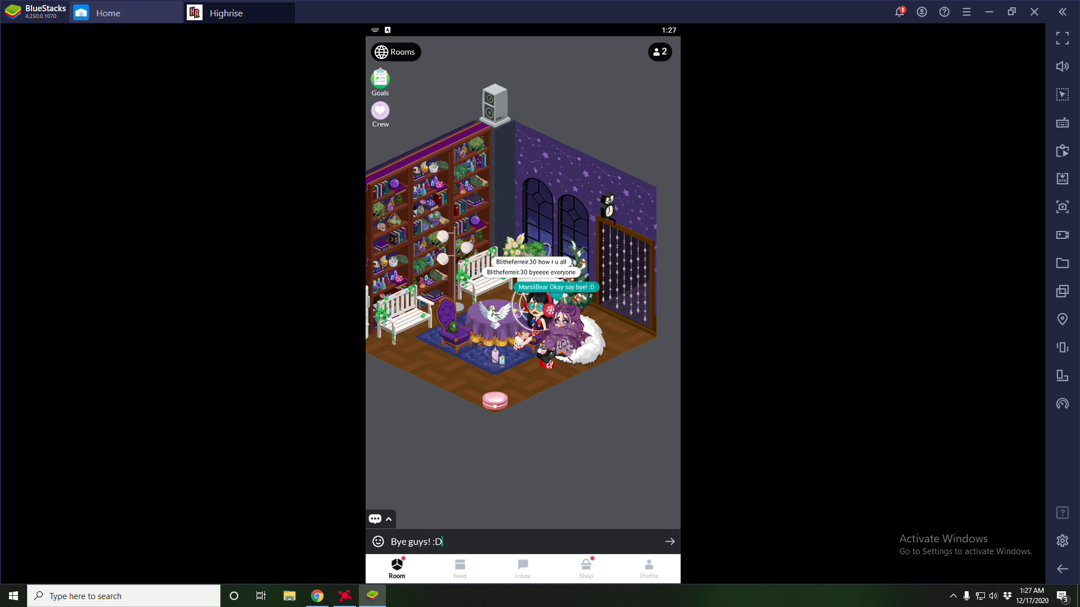
pyautogui.click(666, 541)
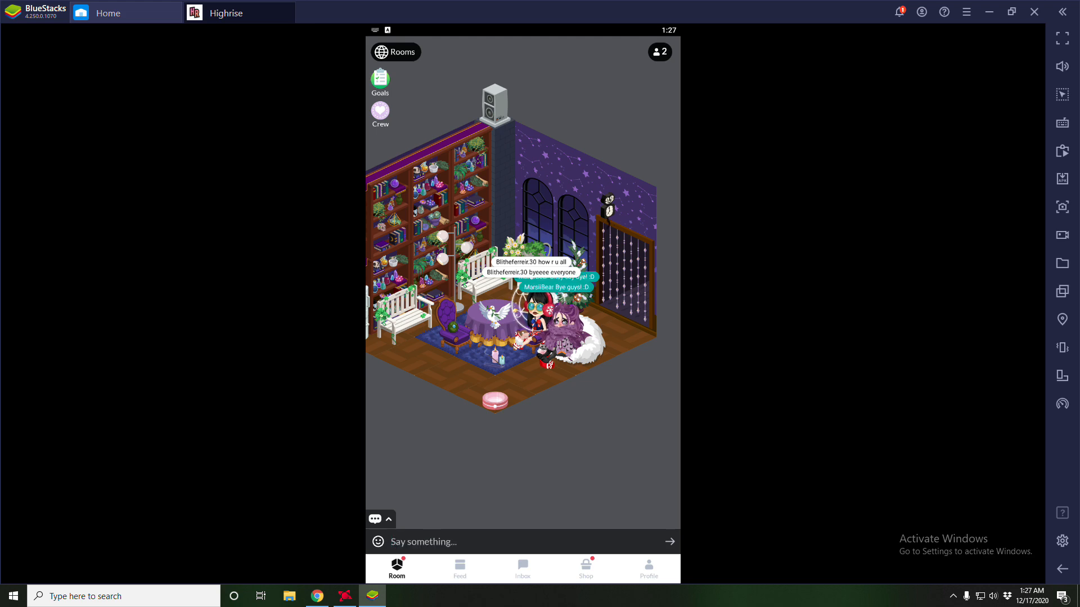